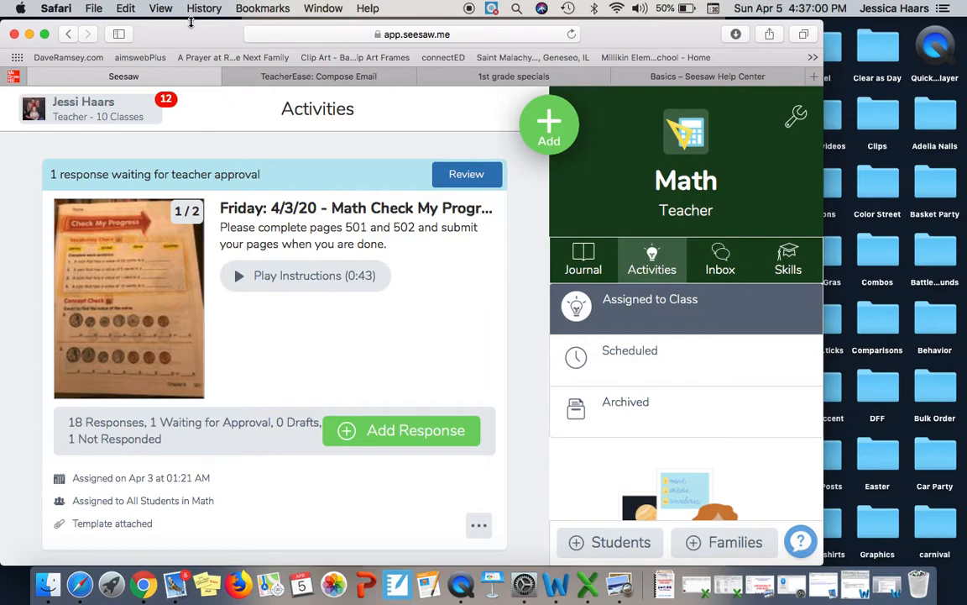
{"action": "mouse_move", "coordinate": [153, 568]}
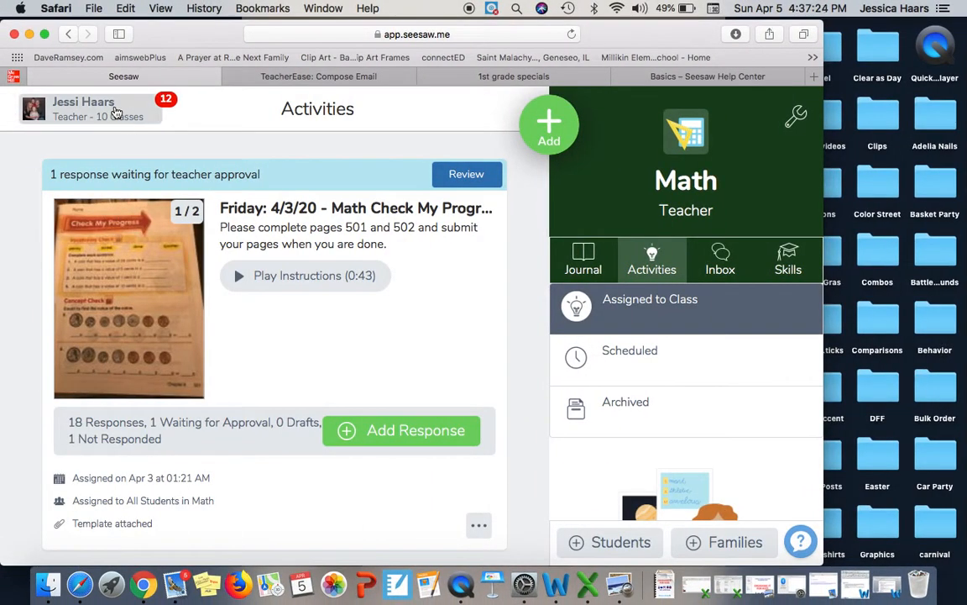
{"action": "mouse_move", "coordinate": [148, 110]}
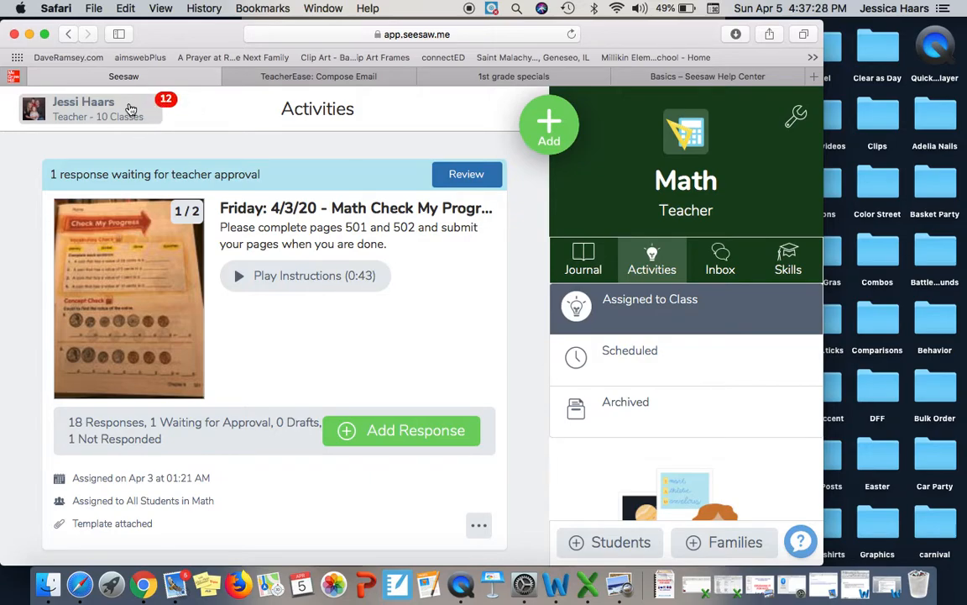
Bring up the teacher's class list with Math, Morning Prayer, Reading, Religion and Week 1 Lessons.
{"action": "left_click", "coordinate": [98, 107]}
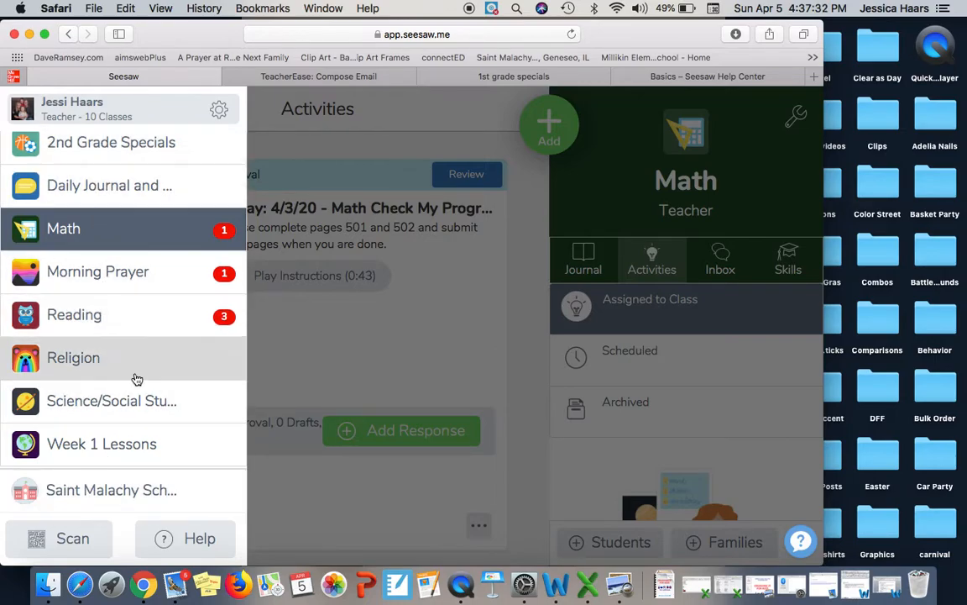
{"action": "mouse_move", "coordinate": [216, 329]}
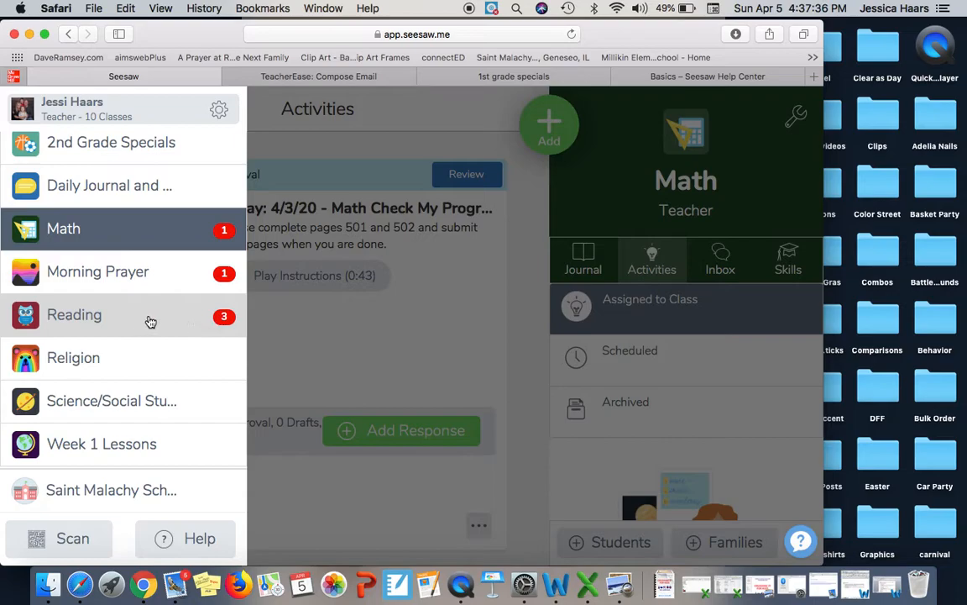
{"action": "mouse_move", "coordinate": [98, 272]}
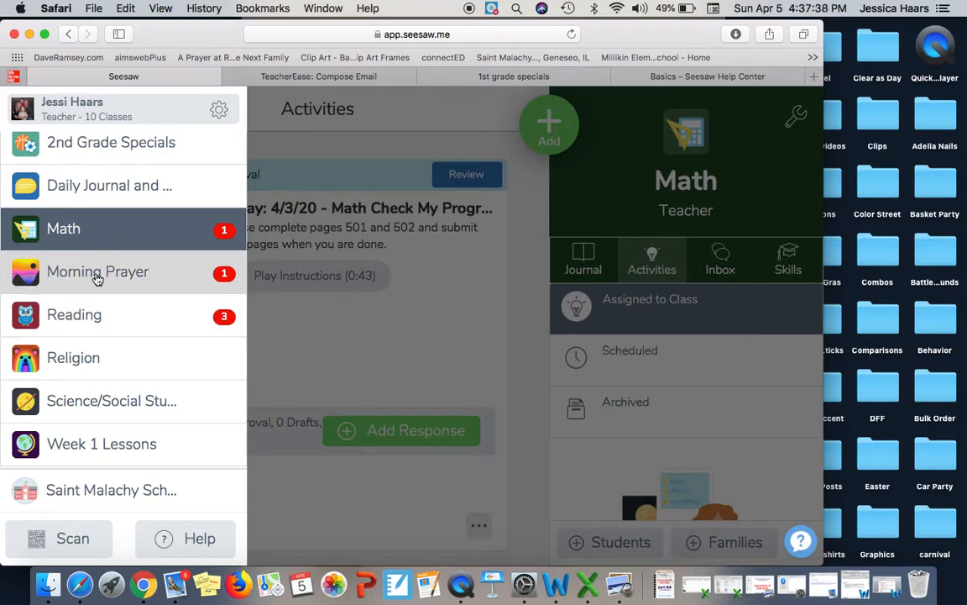
{"action": "mouse_move", "coordinate": [73, 315]}
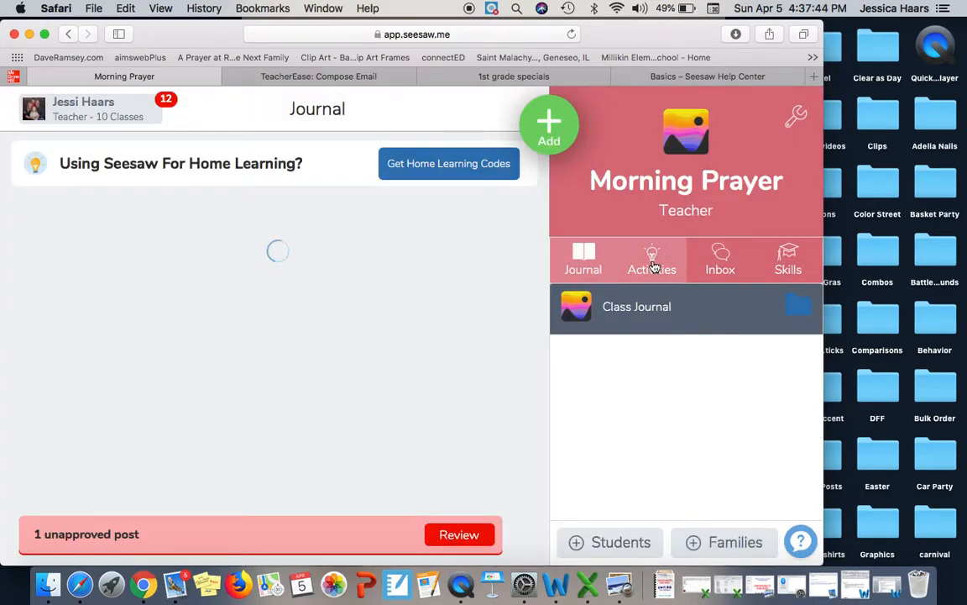
Review the Friday 4/3/20 Morning Prayer activity's student responses, then return to the activities list.
{"action": "left_click", "coordinate": [651, 259]}
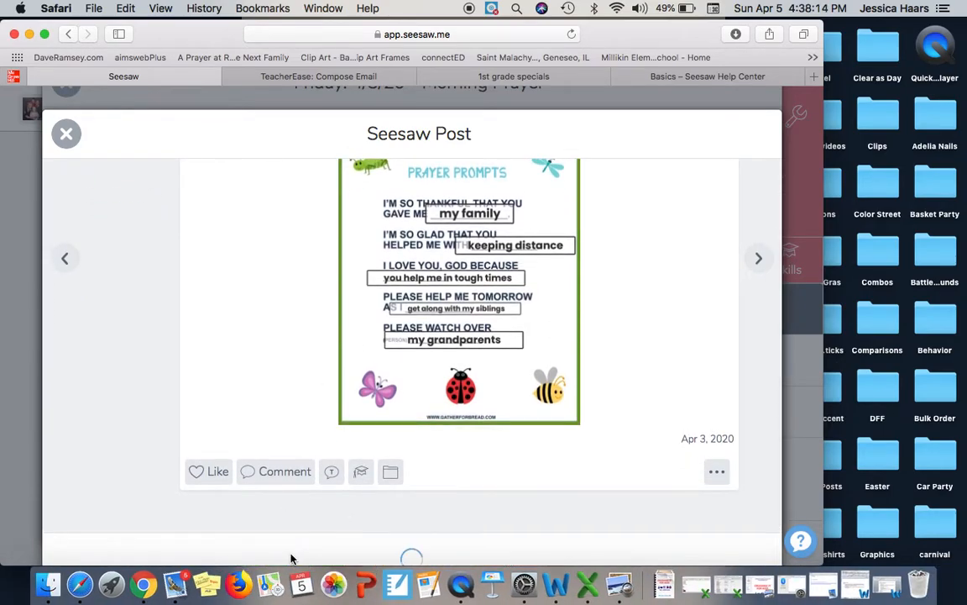
{"action": "left_click", "coordinate": [67, 134]}
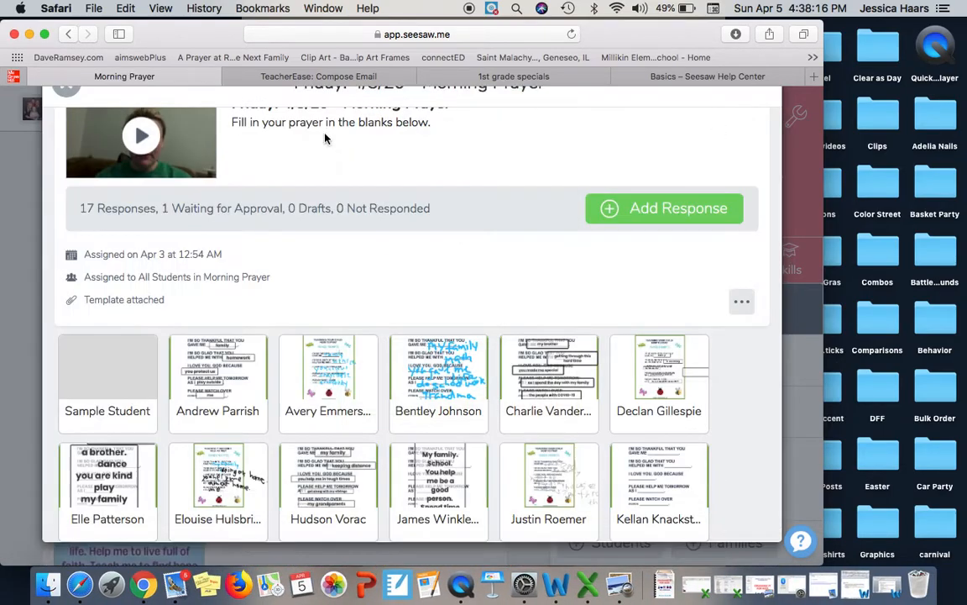
{"action": "scroll", "scroll_direction": "down", "scroll_amount": 3}
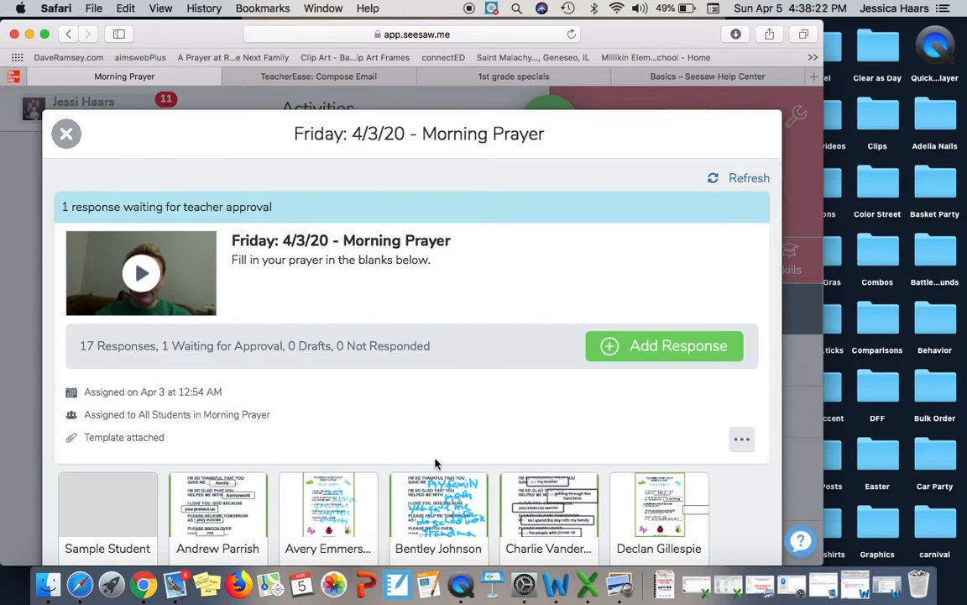
{"action": "scroll", "scroll_direction": "down", "scroll_amount": 3}
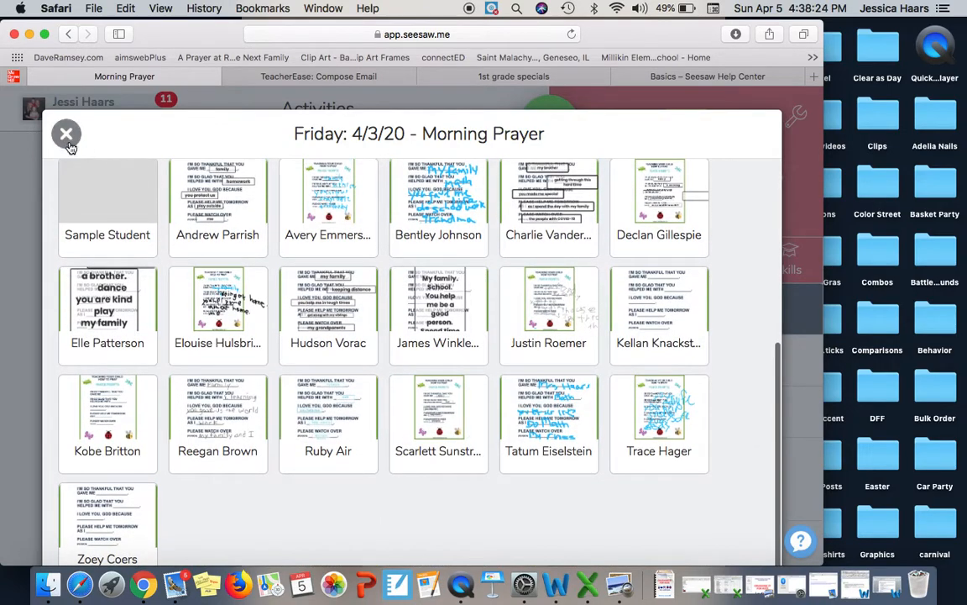
{"action": "left_click", "coordinate": [67, 134]}
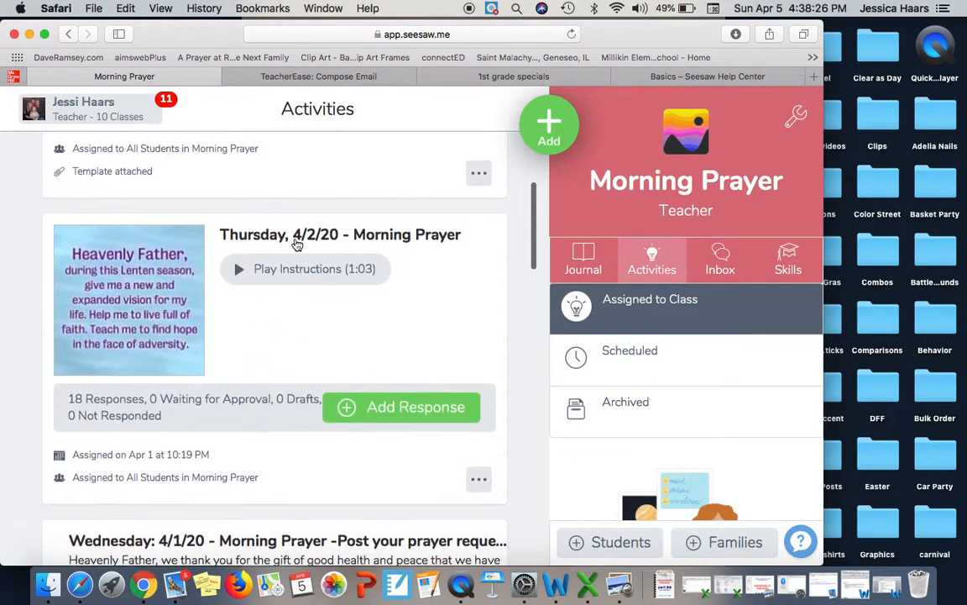
Select Kindergarten PE from the other teacher account's list of grade-level PE classes.
{"action": "left_click", "coordinate": [340, 235]}
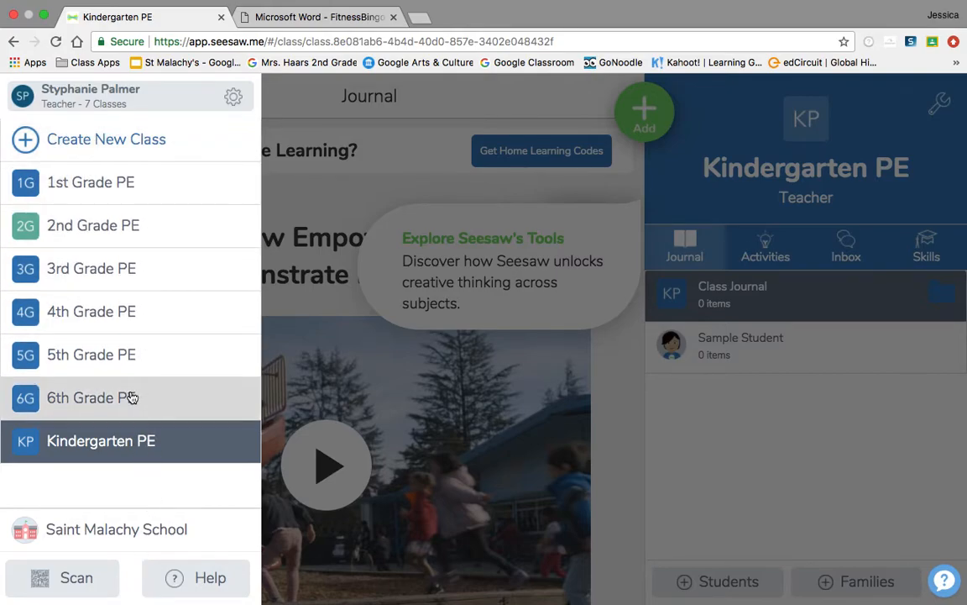
{"action": "mouse_move", "coordinate": [101, 440]}
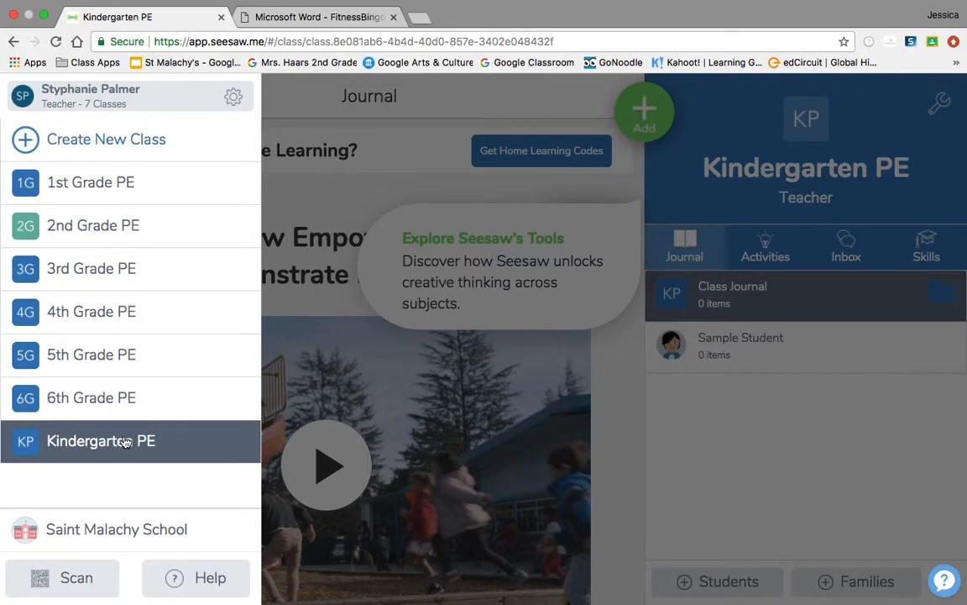
{"action": "mouse_move", "coordinate": [104, 488]}
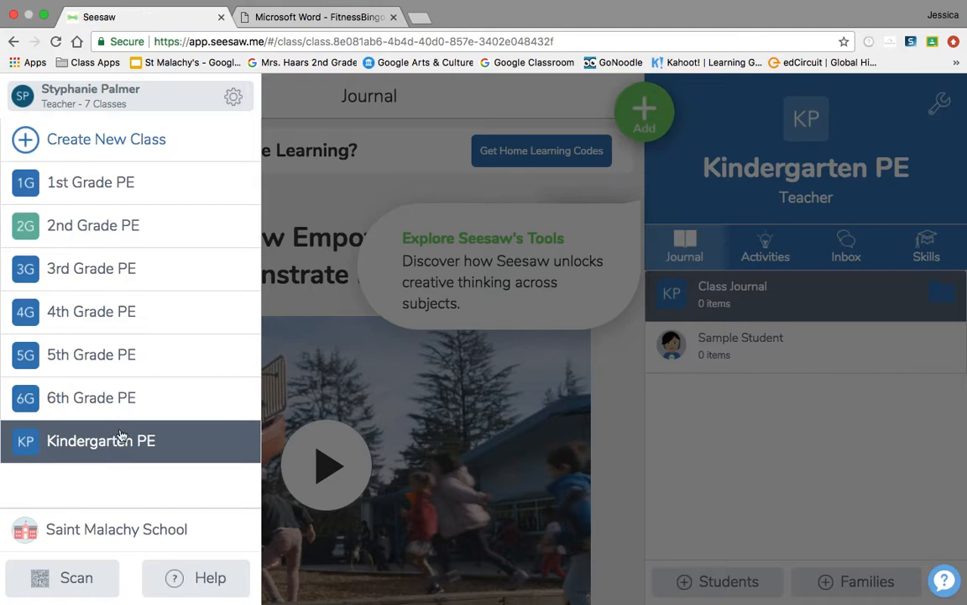
From the Kindergarten PE activities, start assigning an activity from the library.
{"action": "left_click", "coordinate": [766, 247]}
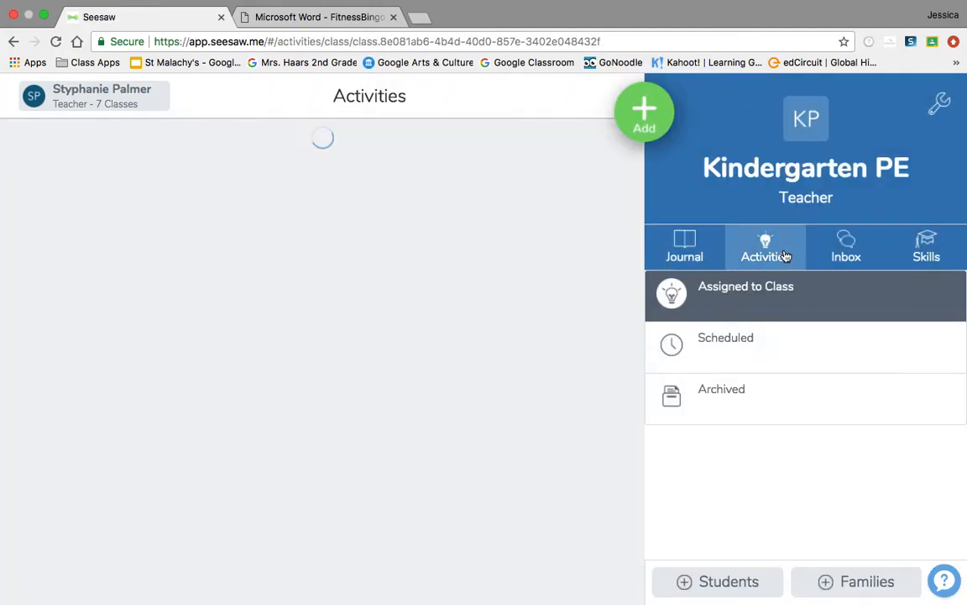
{"action": "left_click", "coordinate": [645, 111]}
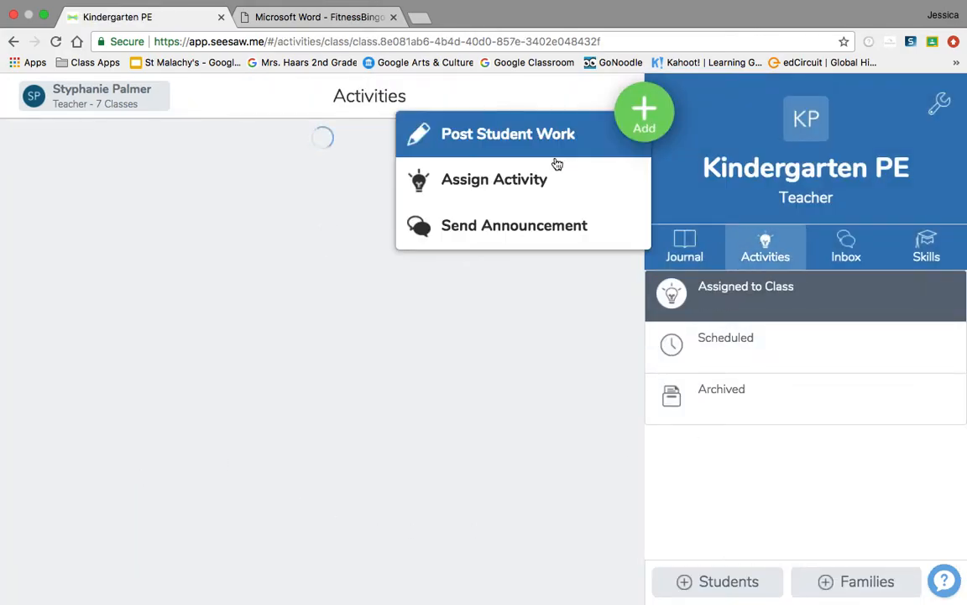
{"action": "left_click", "coordinate": [494, 178]}
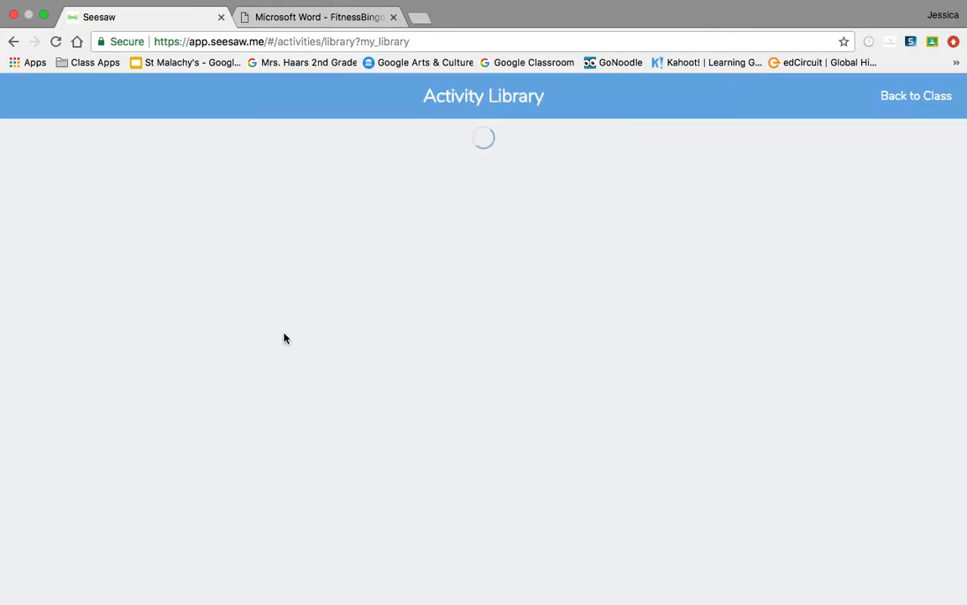
{"action": "mouse_move", "coordinate": [296, 403]}
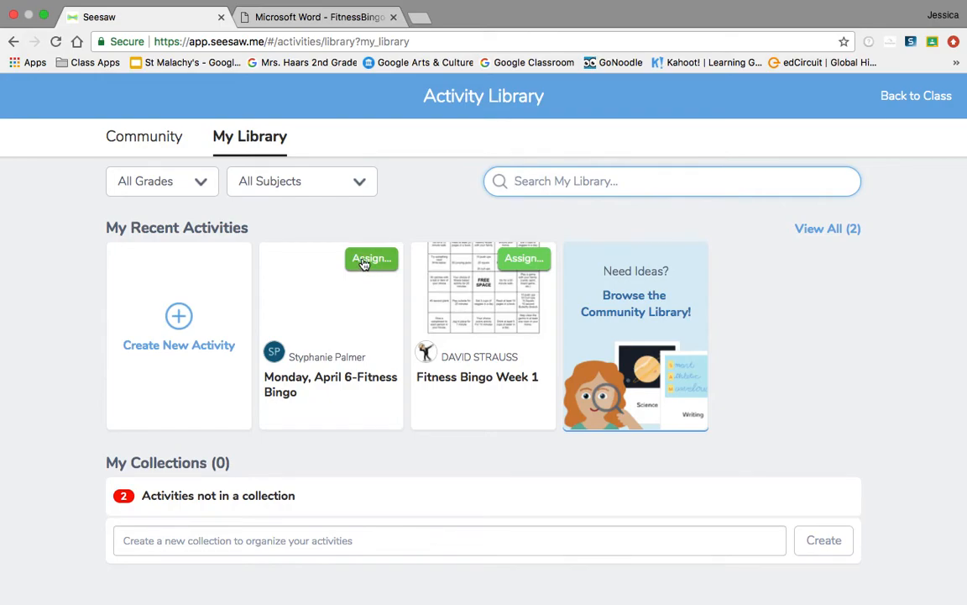
Assign Monday, April 6-Fitness Bingo to Kindergarten PE and view it in the class.
{"action": "left_click", "coordinate": [372, 258]}
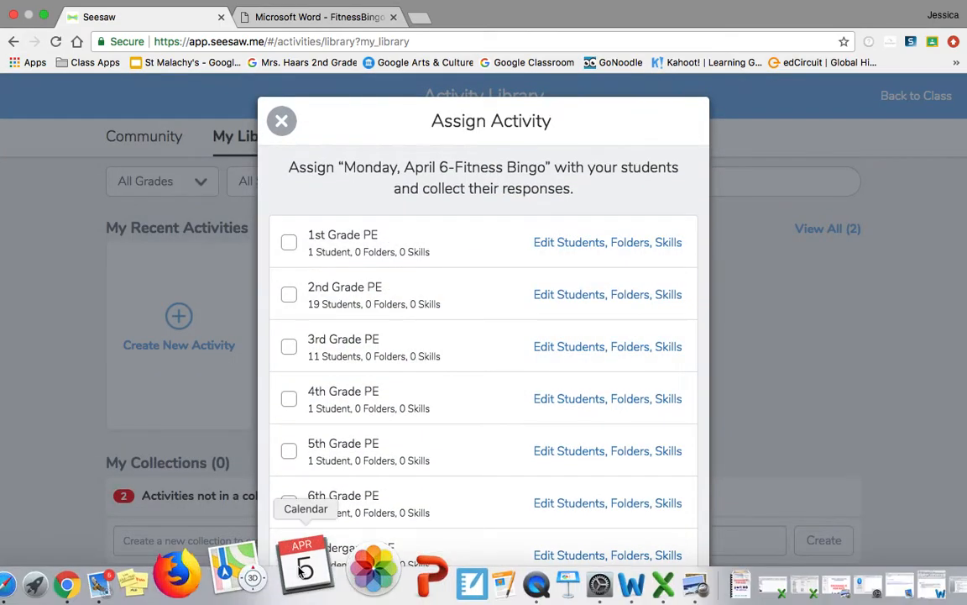
{"action": "left_click", "coordinate": [289, 554]}
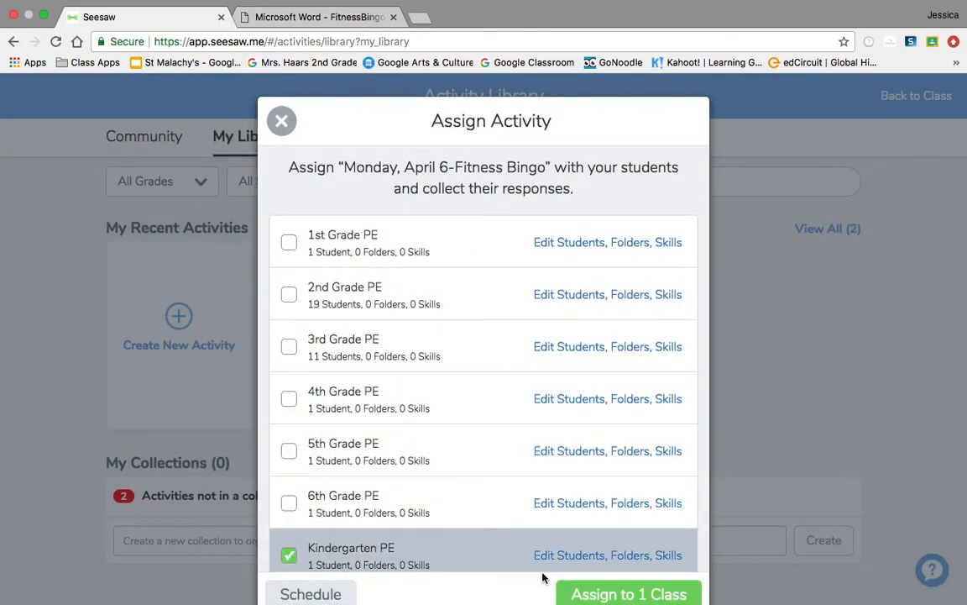
{"action": "left_click", "coordinate": [628, 594]}
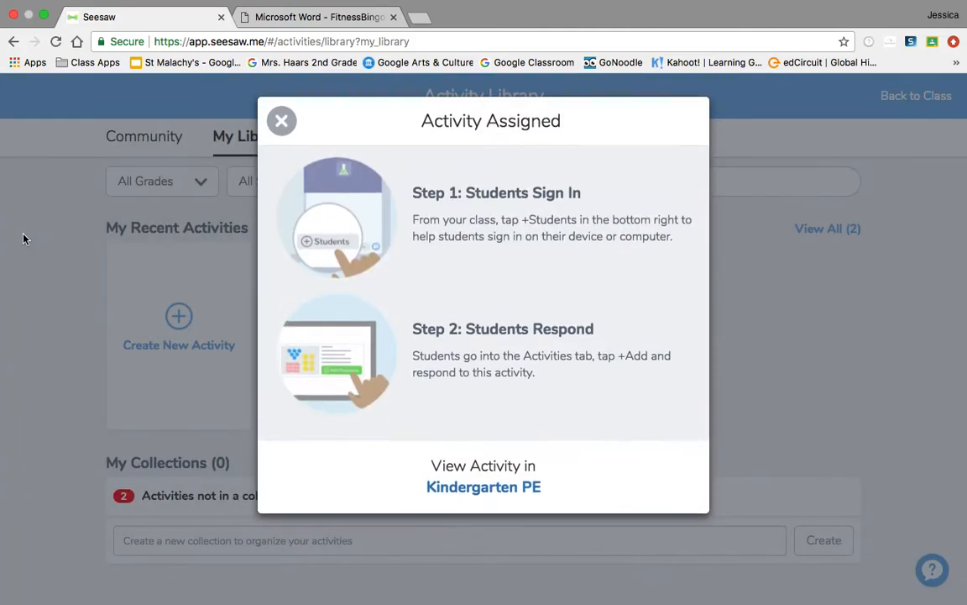
{"action": "left_click", "coordinate": [484, 487]}
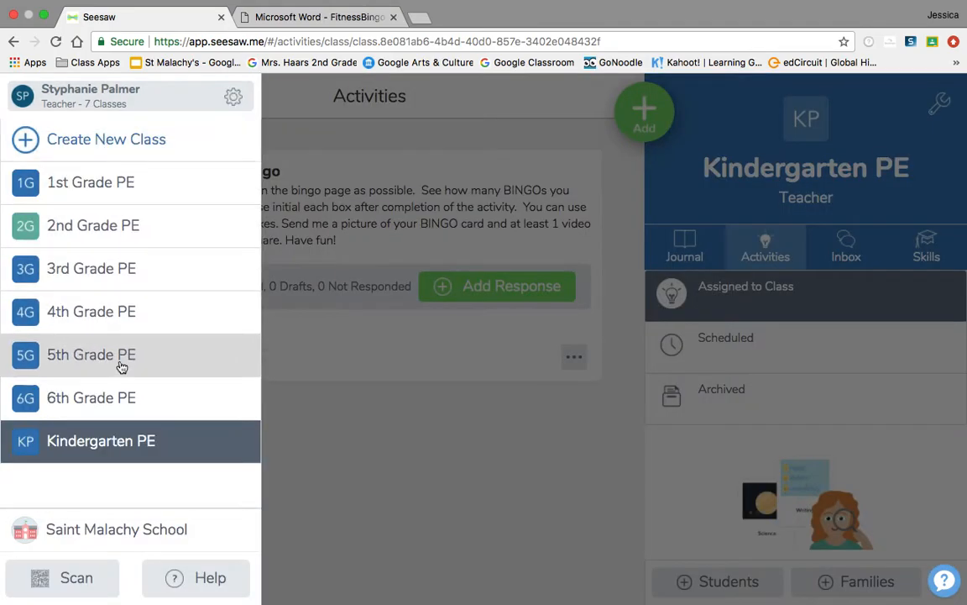
Check the 5th Grade PE and 2nd Grade PE activities to confirm Fitness Bingo is assigned.
{"action": "left_click", "coordinate": [91, 353]}
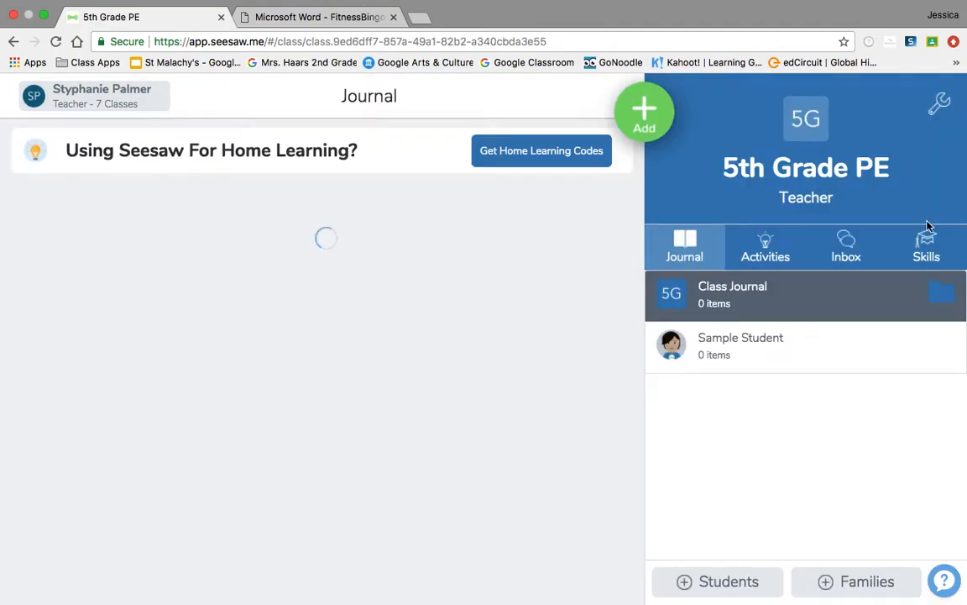
{"action": "left_click", "coordinate": [766, 245]}
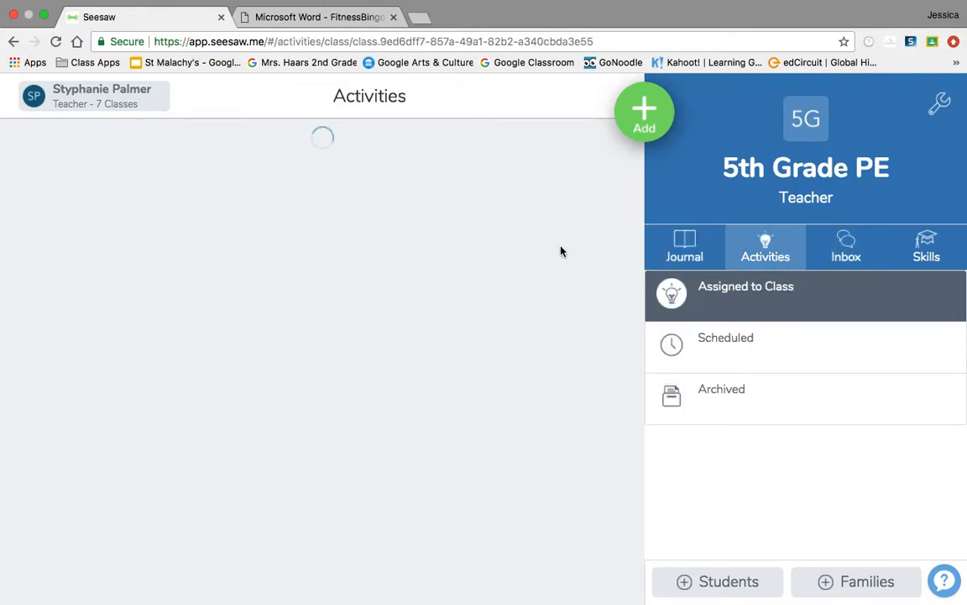
{"action": "left_click", "coordinate": [92, 94]}
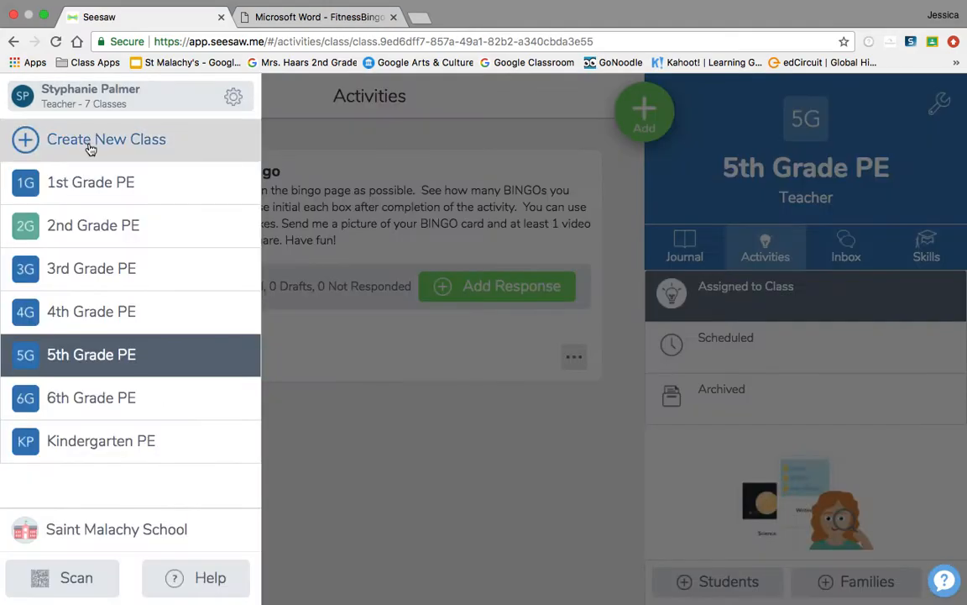
{"action": "left_click", "coordinate": [92, 225]}
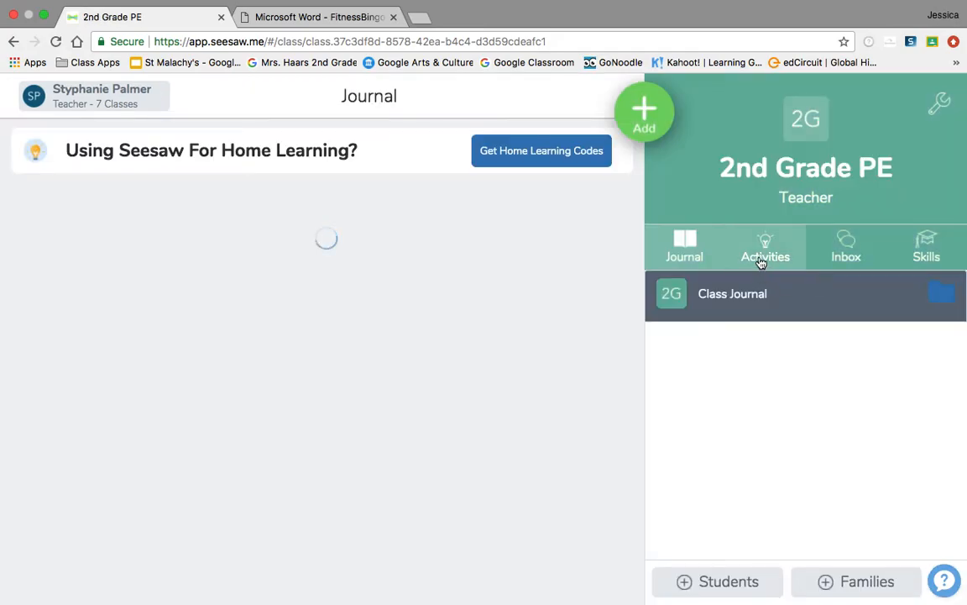
{"action": "left_click", "coordinate": [766, 245]}
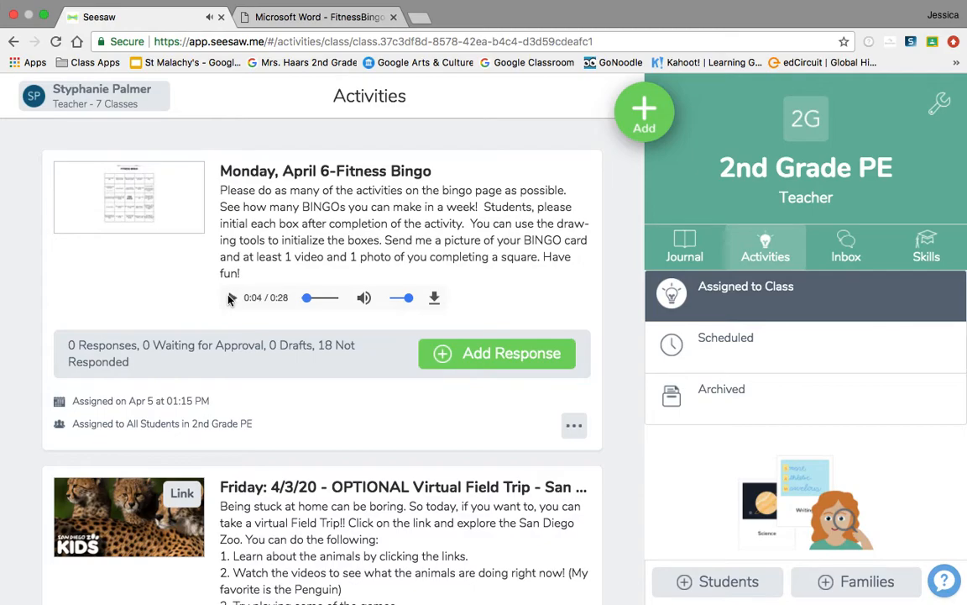
Switch to the 1st Grade PE class journal.
{"action": "left_click", "coordinate": [100, 96]}
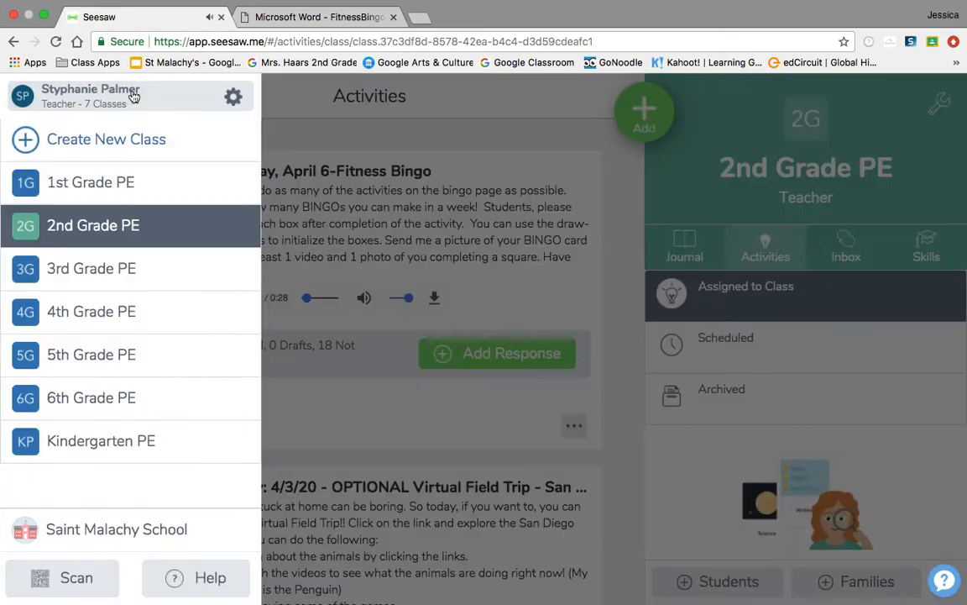
{"action": "mouse_move", "coordinate": [91, 182]}
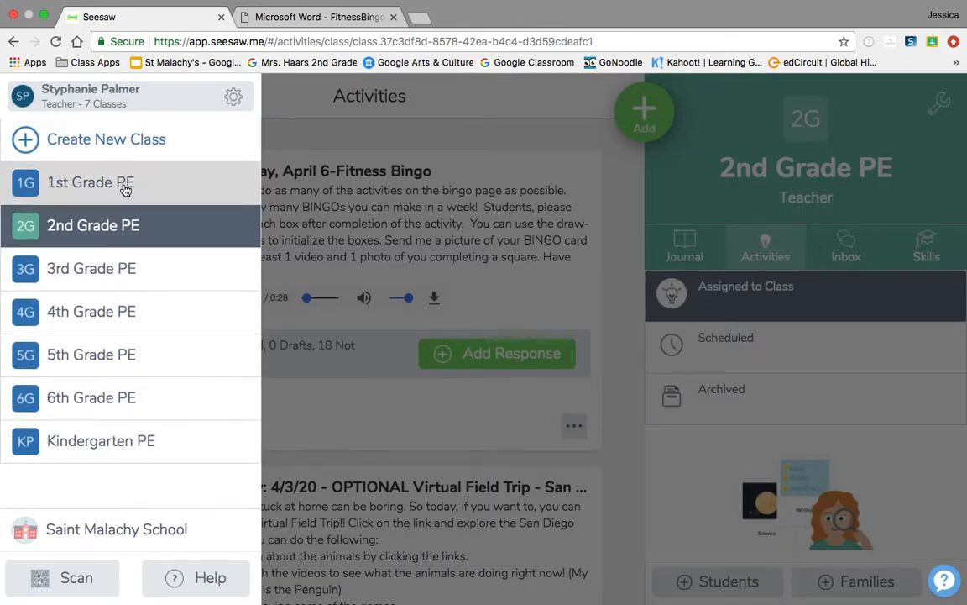
{"action": "left_click", "coordinate": [90, 182]}
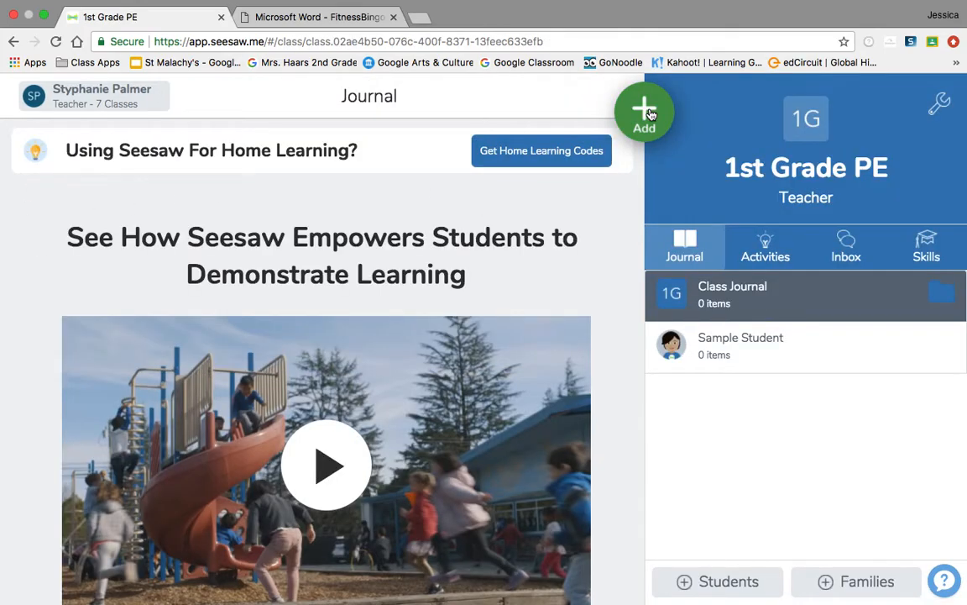
Start assigning an activity to 1st Grade PE, loading the Activity Library.
{"action": "left_click", "coordinate": [645, 111]}
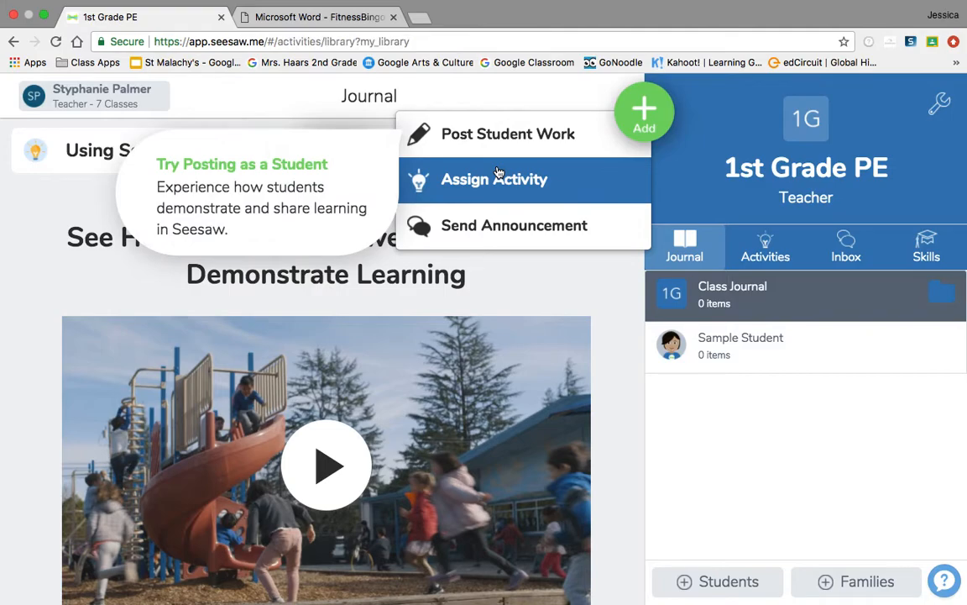
{"action": "left_click", "coordinate": [494, 178]}
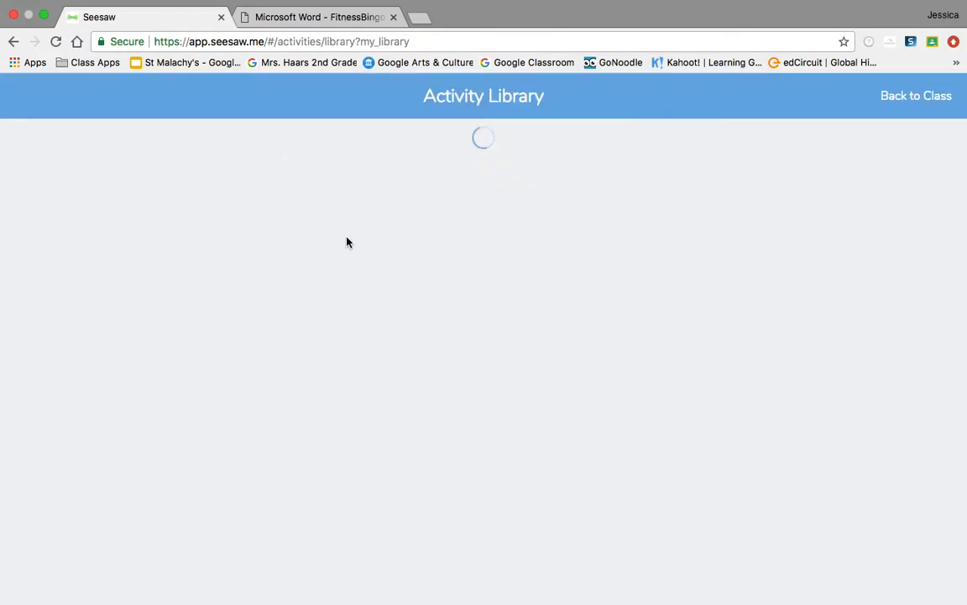
{"action": "mouse_move", "coordinate": [326, 289]}
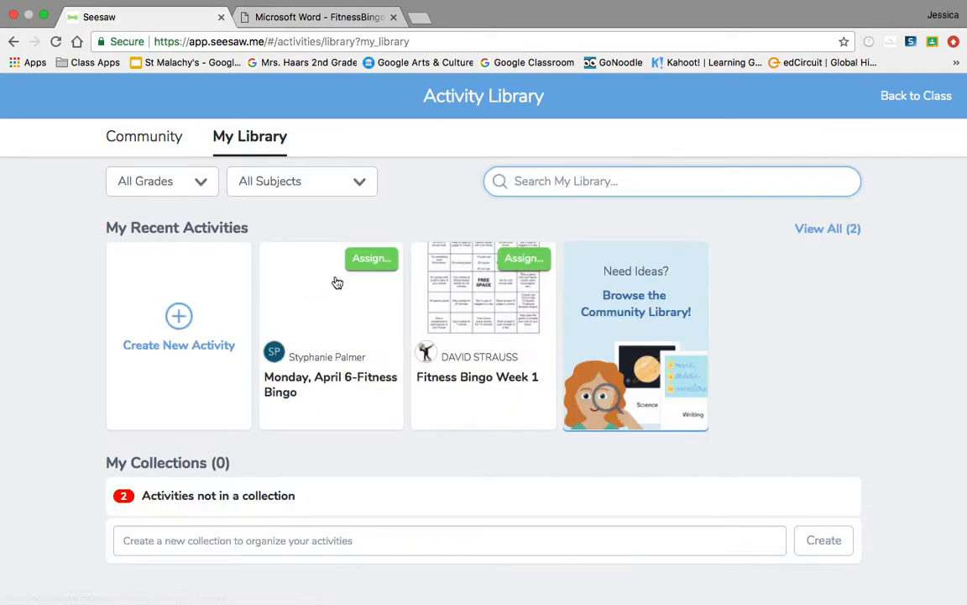
{"action": "left_click", "coordinate": [178, 328]}
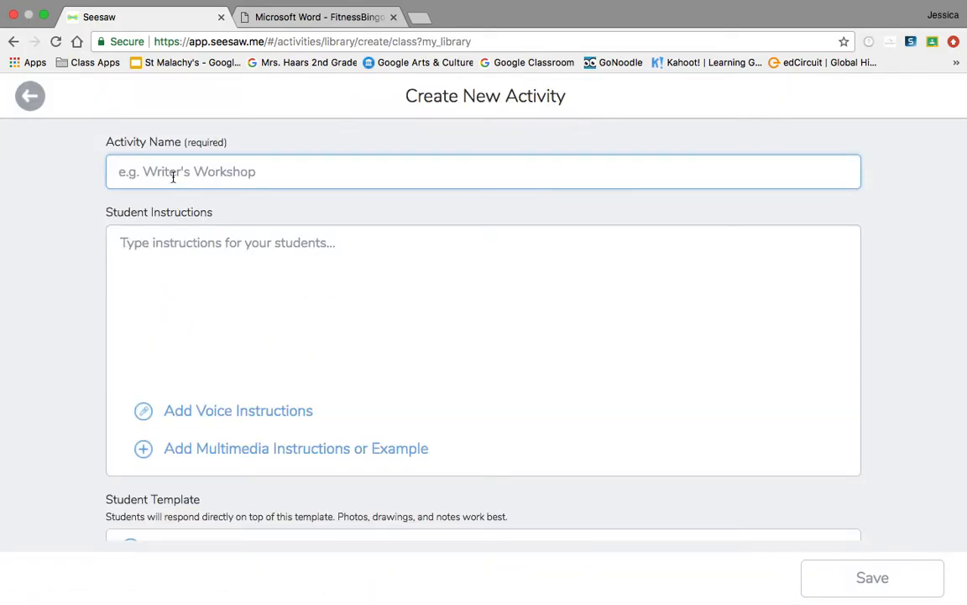
{"action": "type", "text": "4/6/20 - Mo"}
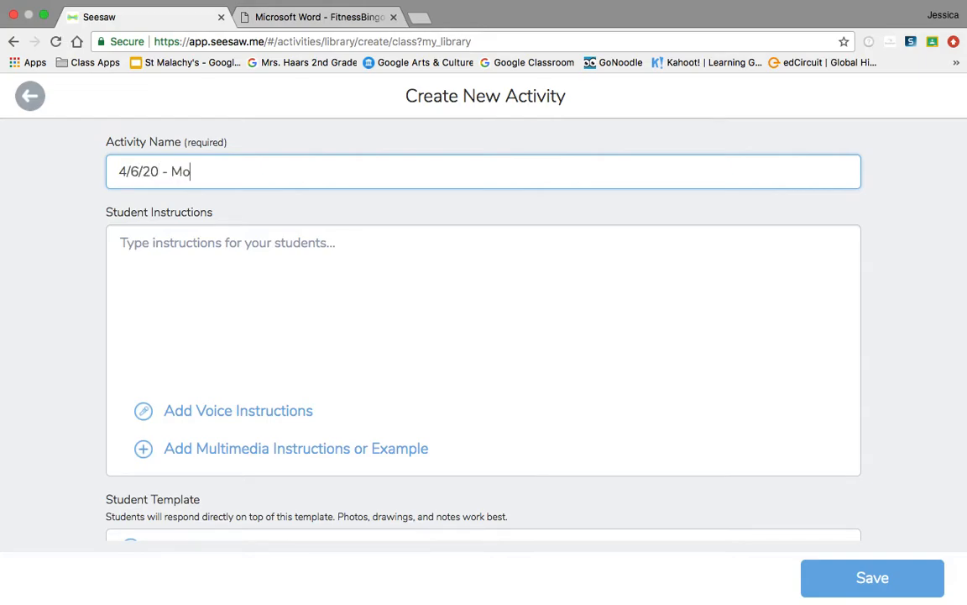
{"action": "type", "text": "net Art"}
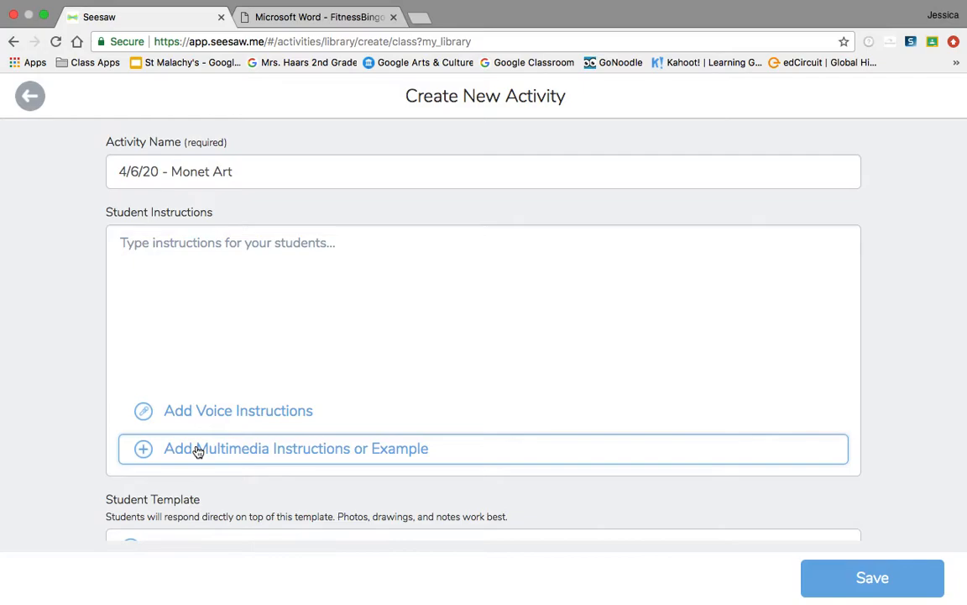
{"action": "left_click", "coordinate": [296, 447]}
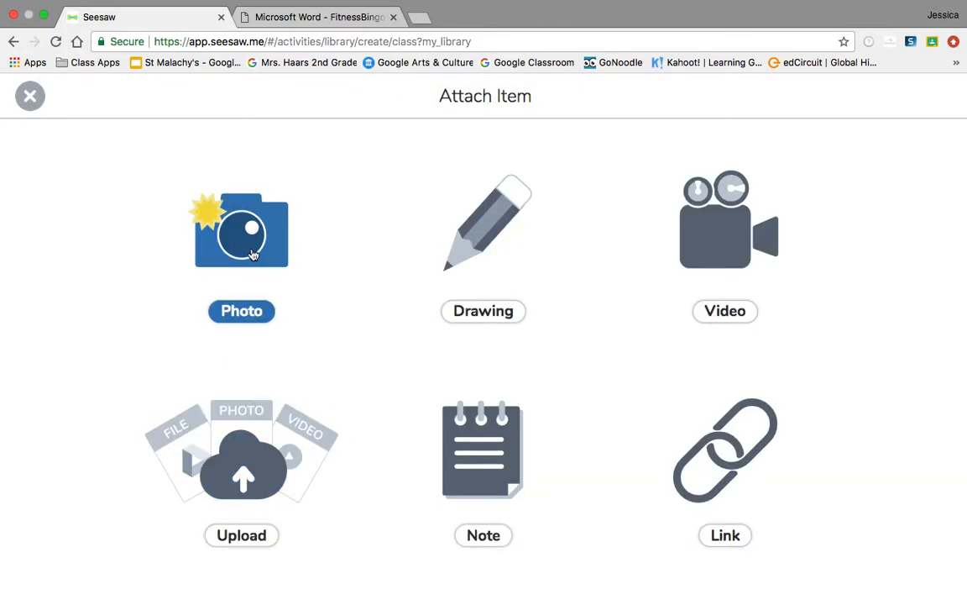
{"action": "mouse_move", "coordinate": [729, 242]}
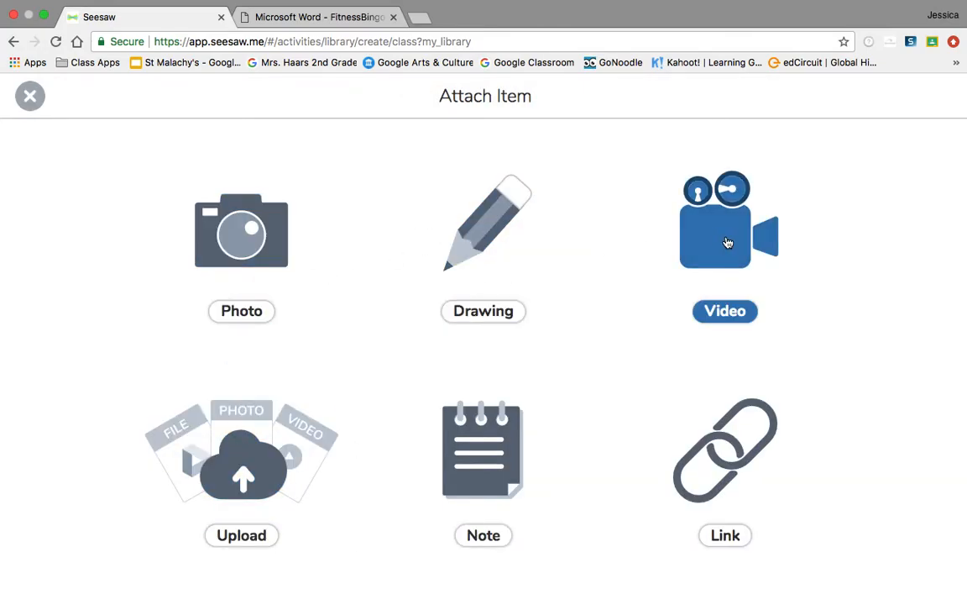
{"action": "mouse_move", "coordinate": [265, 437]}
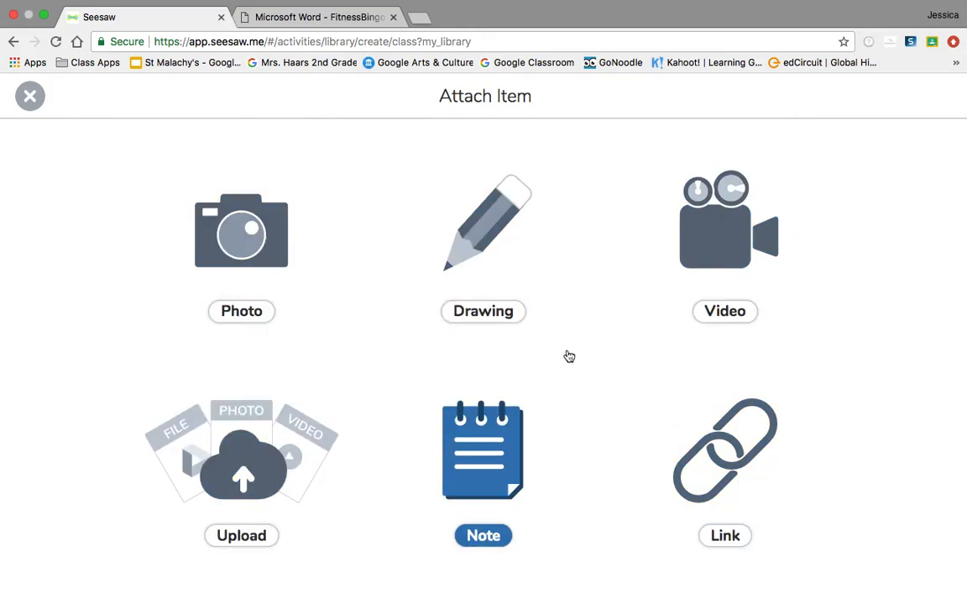
{"action": "mouse_move", "coordinate": [618, 221]}
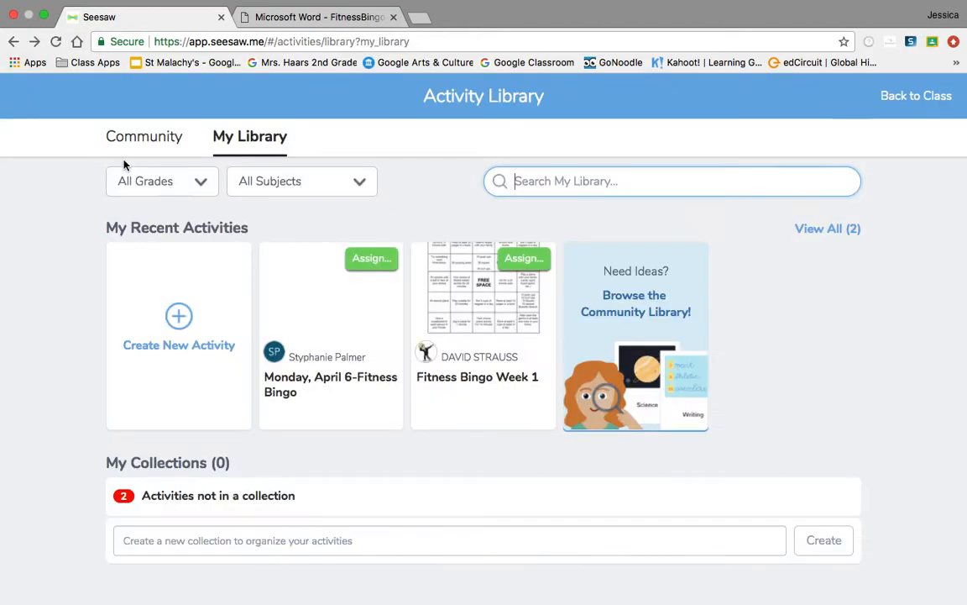
Filter the Community Library to Kindergarten Art, listing 481 activities.
{"action": "left_click", "coordinate": [144, 136]}
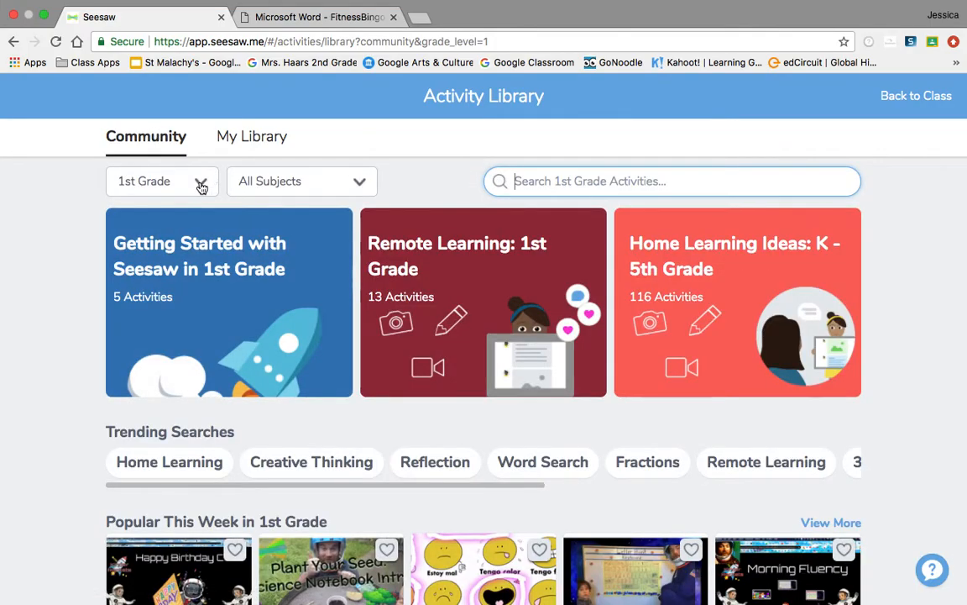
{"action": "left_click", "coordinate": [160, 181]}
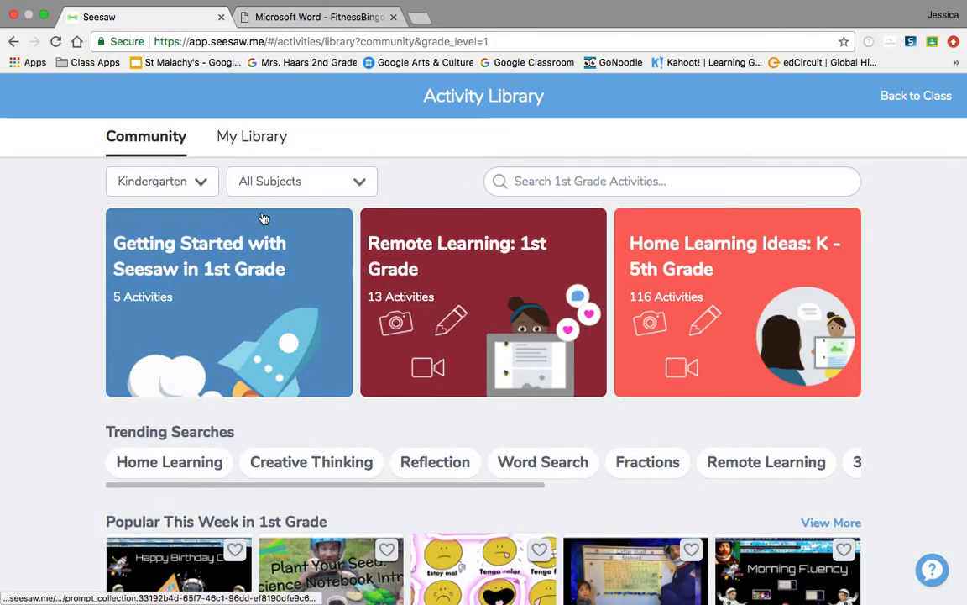
{"action": "left_click", "coordinate": [161, 182]}
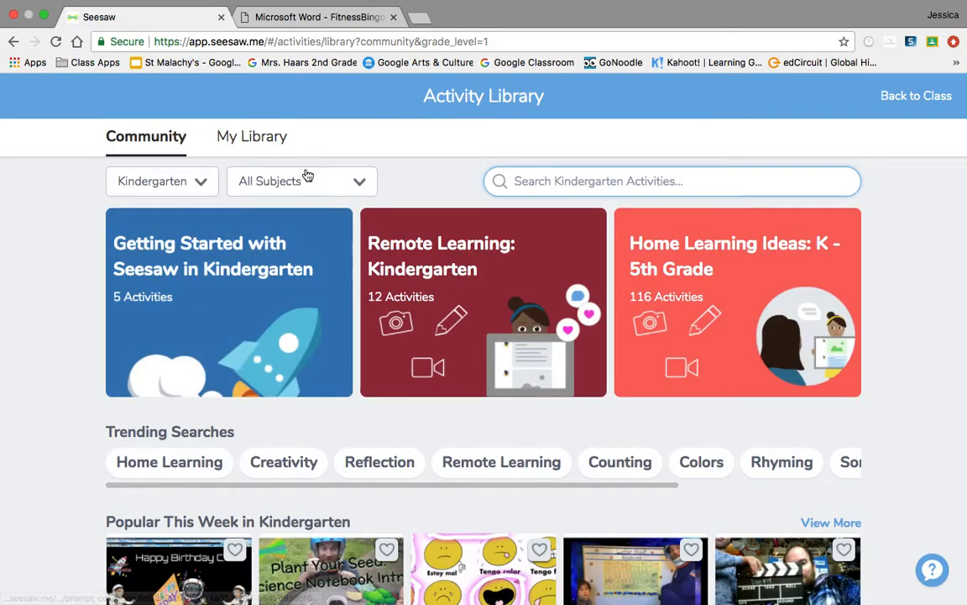
{"action": "left_click", "coordinate": [302, 182]}
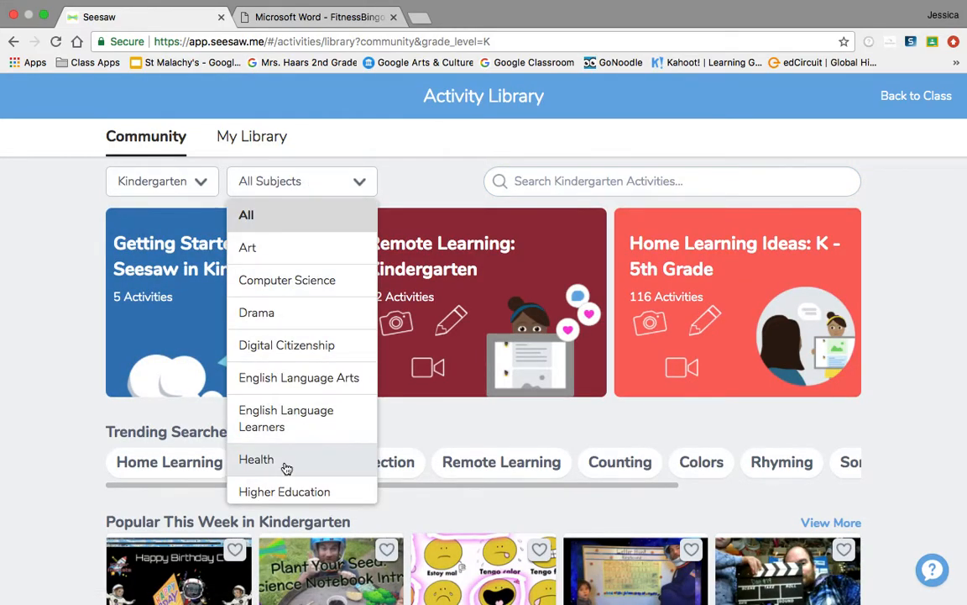
{"action": "left_click", "coordinate": [249, 247]}
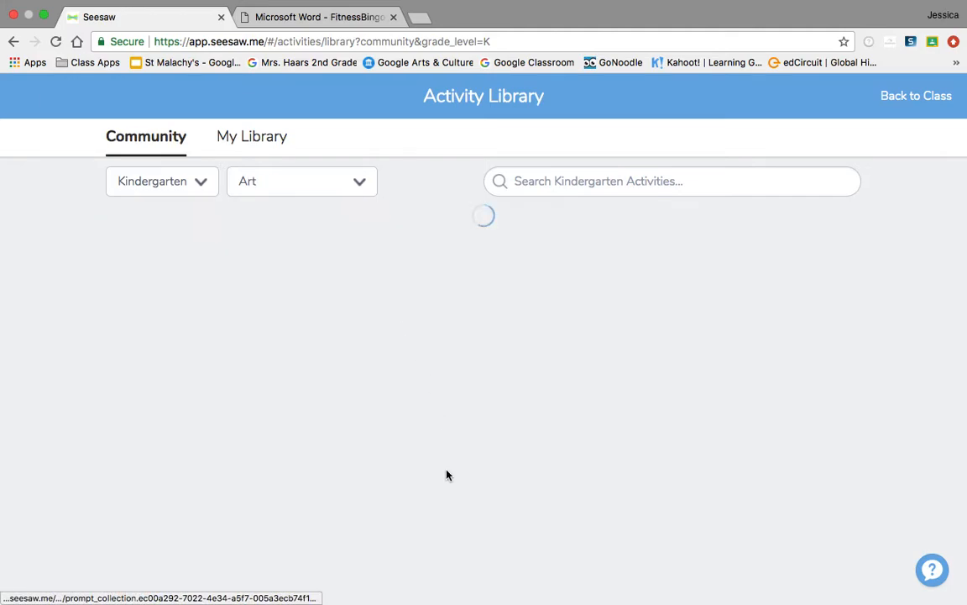
{"action": "left_click", "coordinate": [301, 181]}
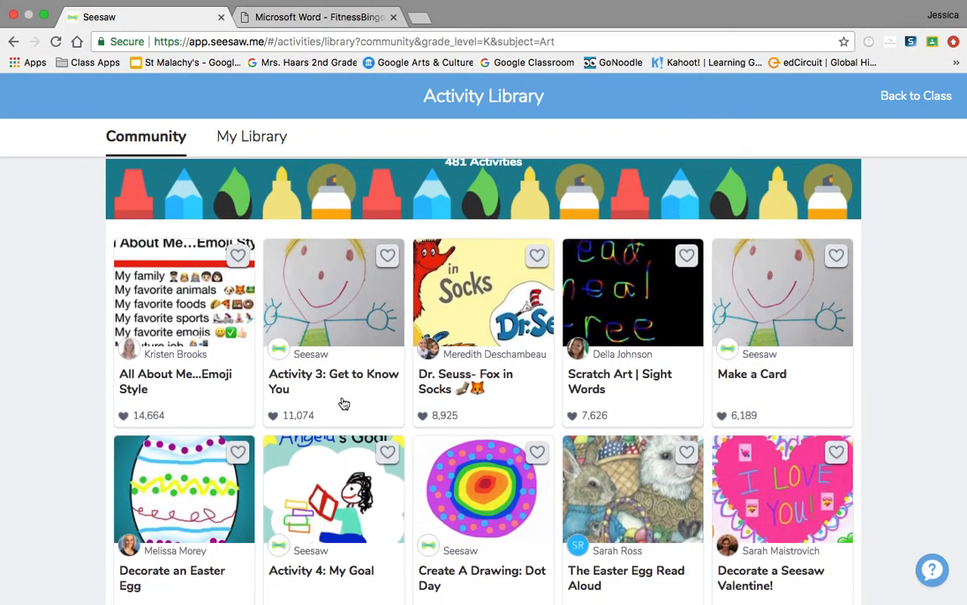
{"action": "mouse_move", "coordinate": [793, 316]}
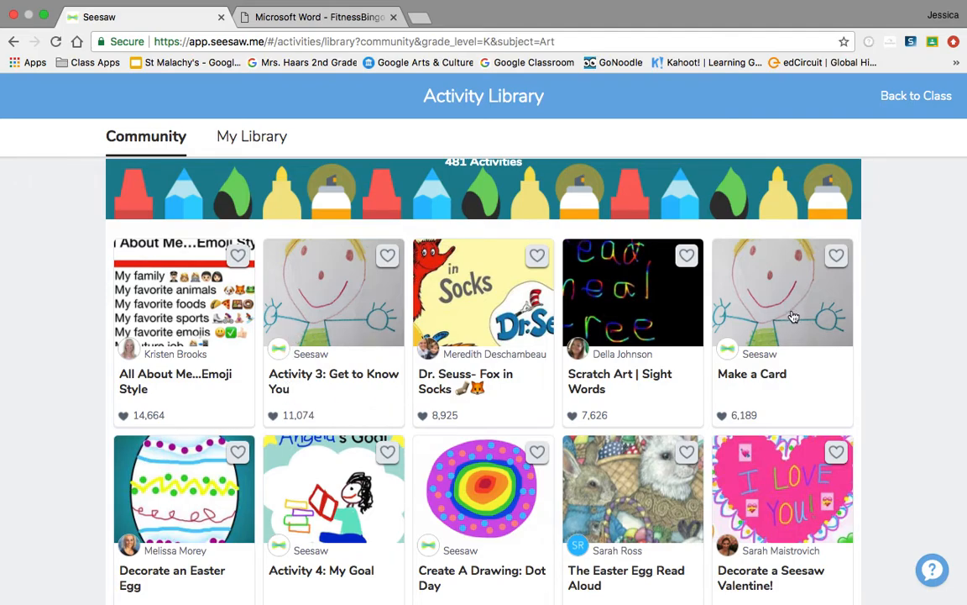
Play and pause the Make a Card activity's recorded instructions, then go back to the class activities.
{"action": "left_click", "coordinate": [783, 292]}
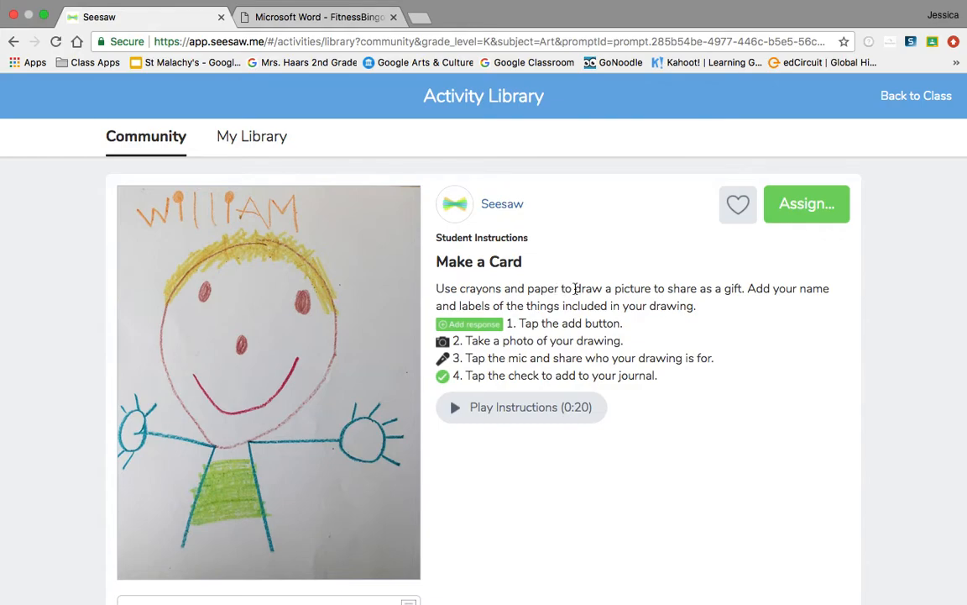
{"action": "mouse_move", "coordinate": [737, 205]}
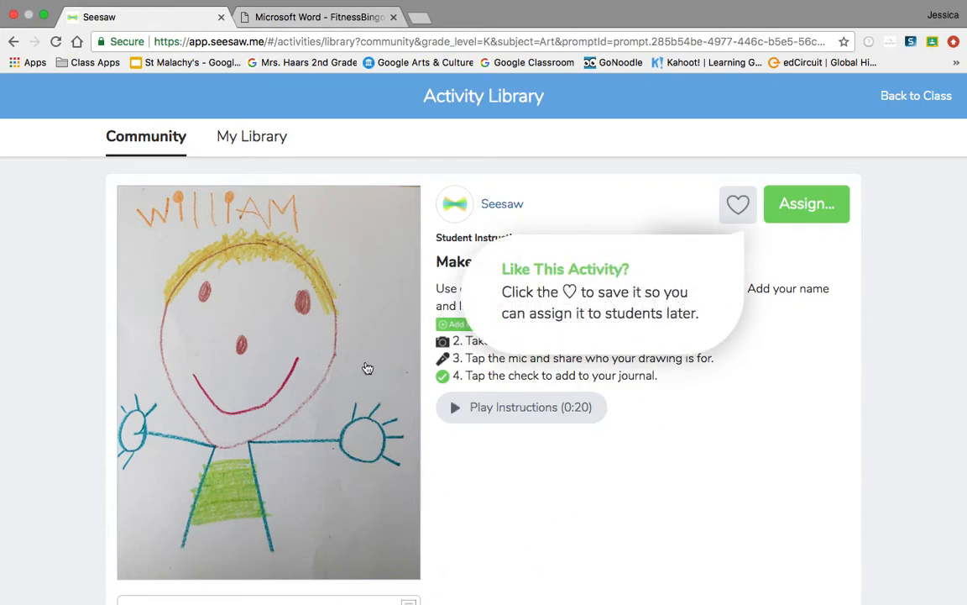
{"action": "mouse_move", "coordinate": [726, 403]}
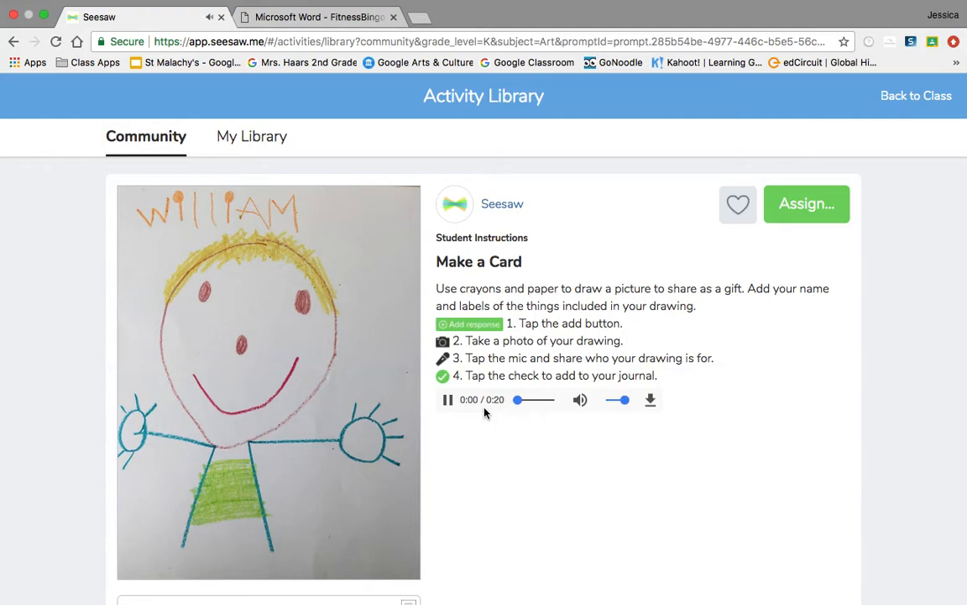
{"action": "left_click", "coordinate": [447, 400]}
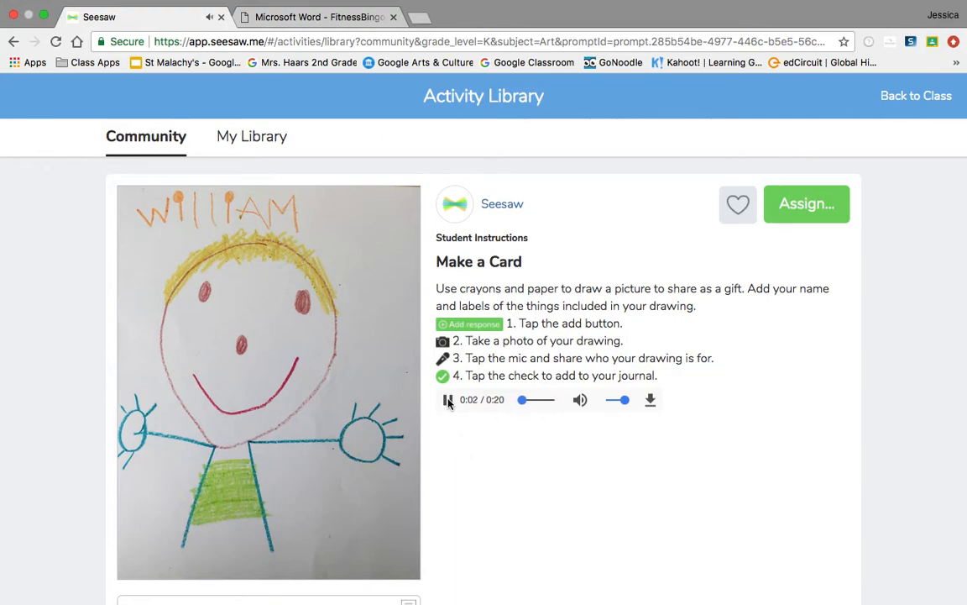
{"action": "left_click", "coordinate": [447, 399]}
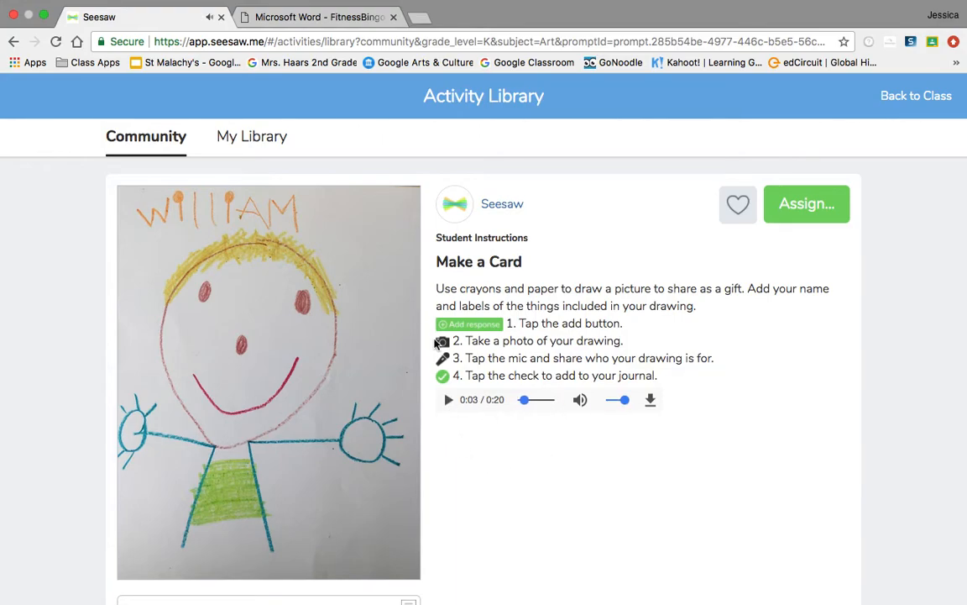
{"action": "mouse_move", "coordinate": [806, 203]}
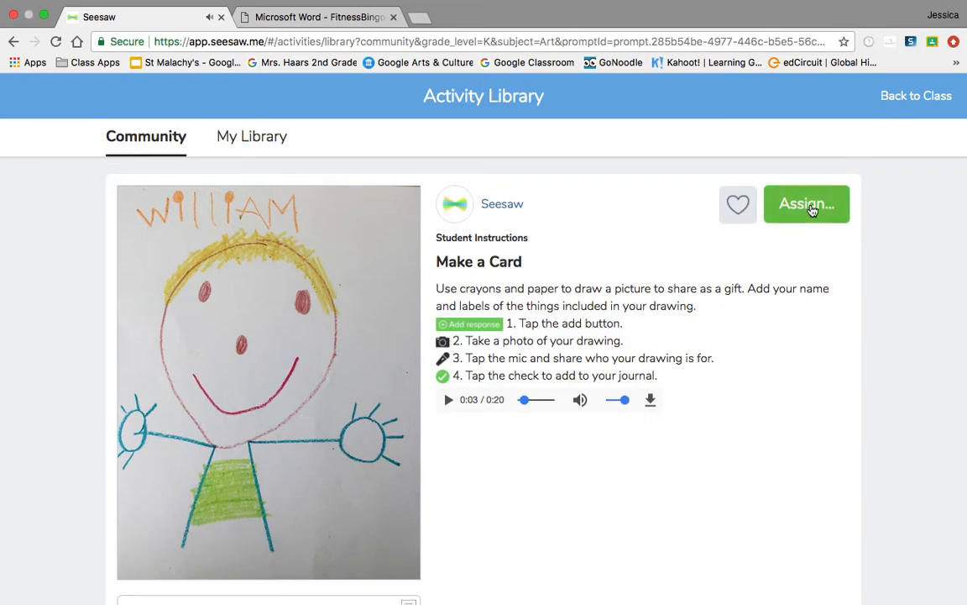
{"action": "mouse_move", "coordinate": [792, 437]}
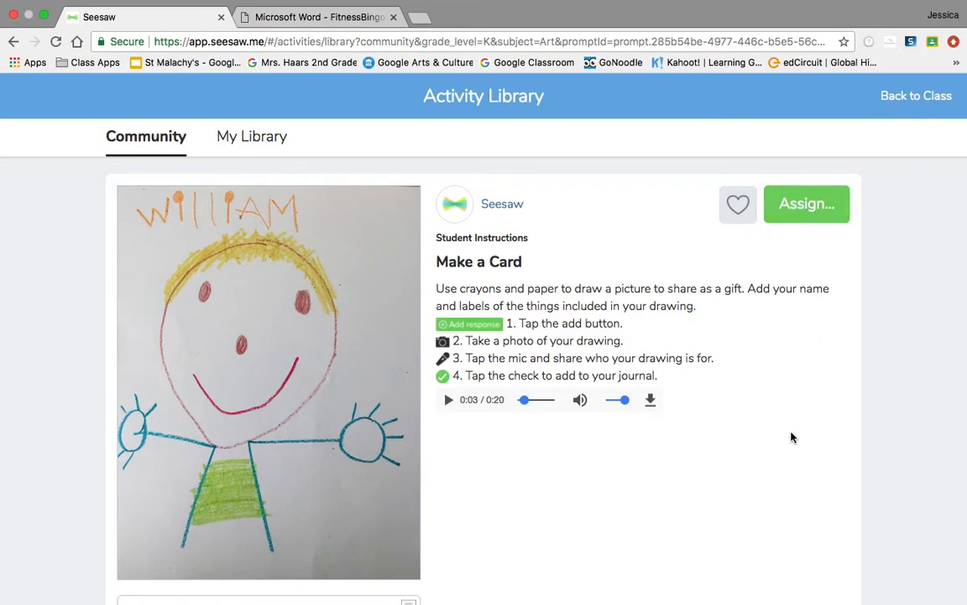
{"action": "scroll", "scroll_direction": "down", "scroll_amount": 3}
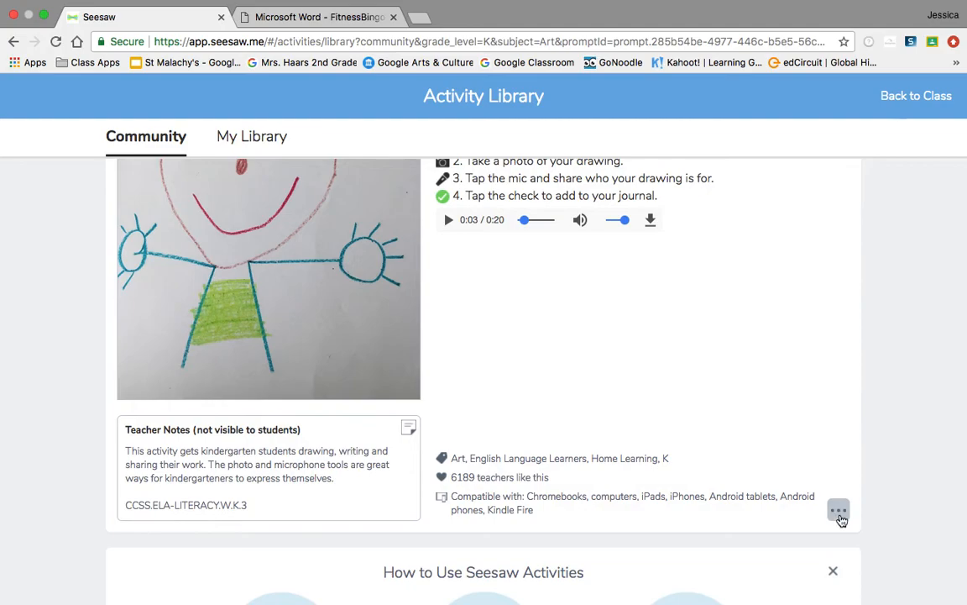
{"action": "mouse_move", "coordinate": [831, 529]}
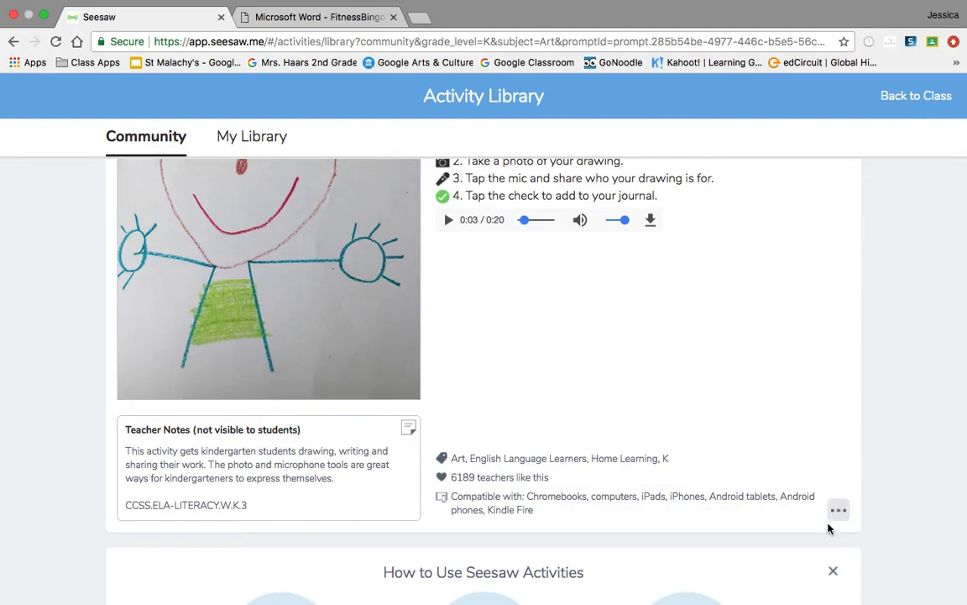
{"action": "mouse_move", "coordinate": [668, 430]}
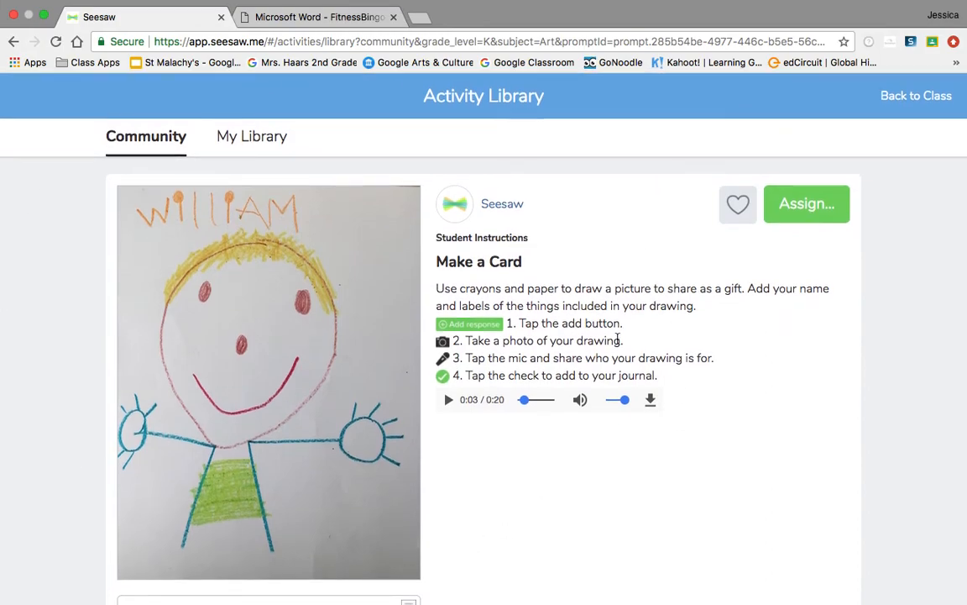
{"action": "left_click", "coordinate": [917, 95]}
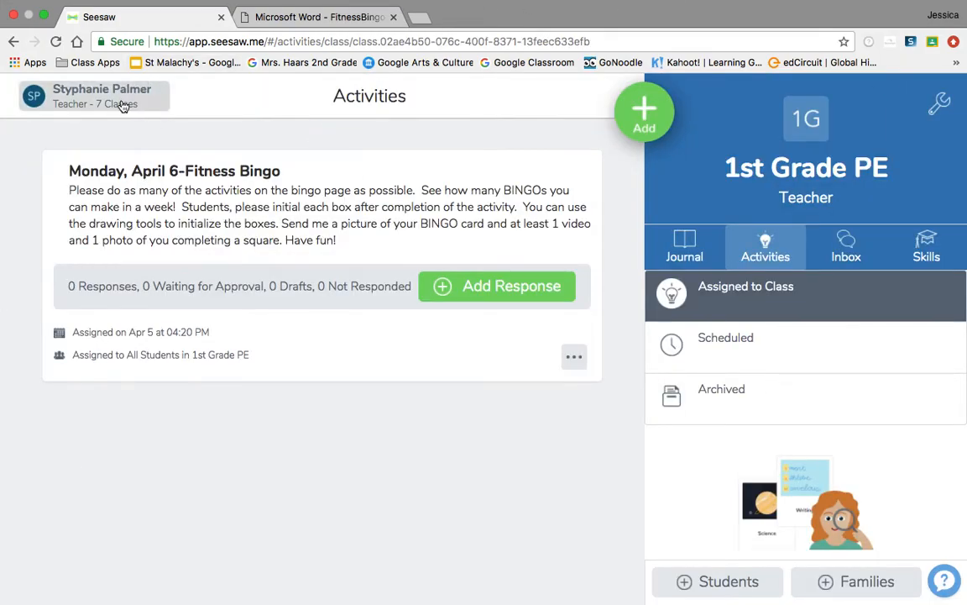
Show 1st Grade PE's Google sign-in instructions and copy the join code AQHI WFJY.
{"action": "left_click", "coordinate": [94, 96]}
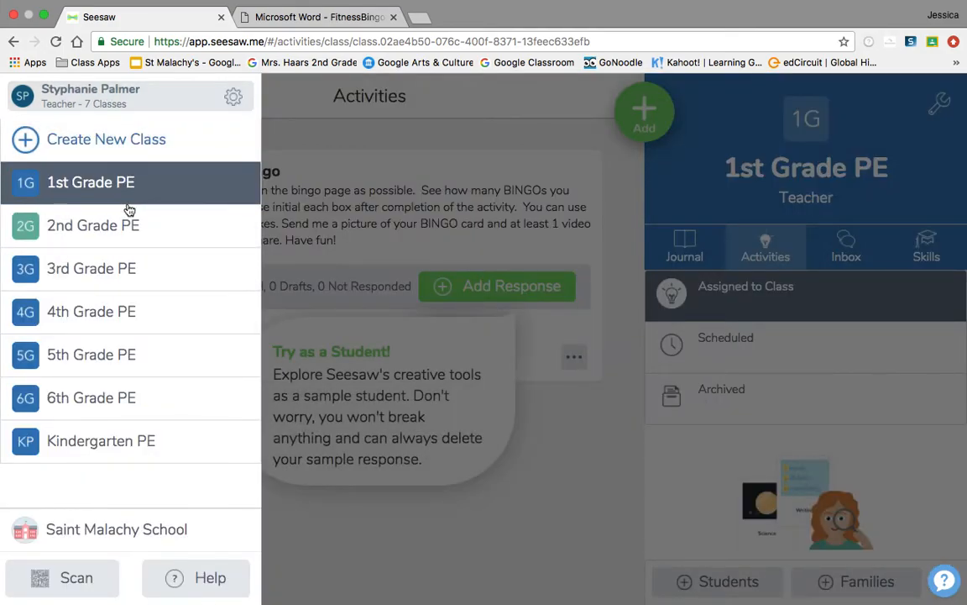
{"action": "left_click", "coordinate": [91, 182]}
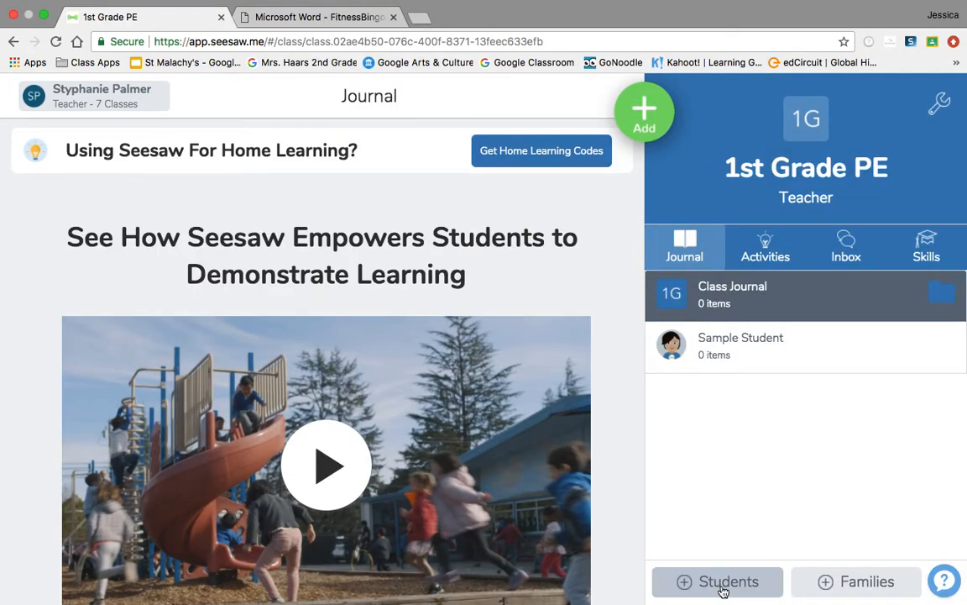
{"action": "left_click", "coordinate": [718, 582]}
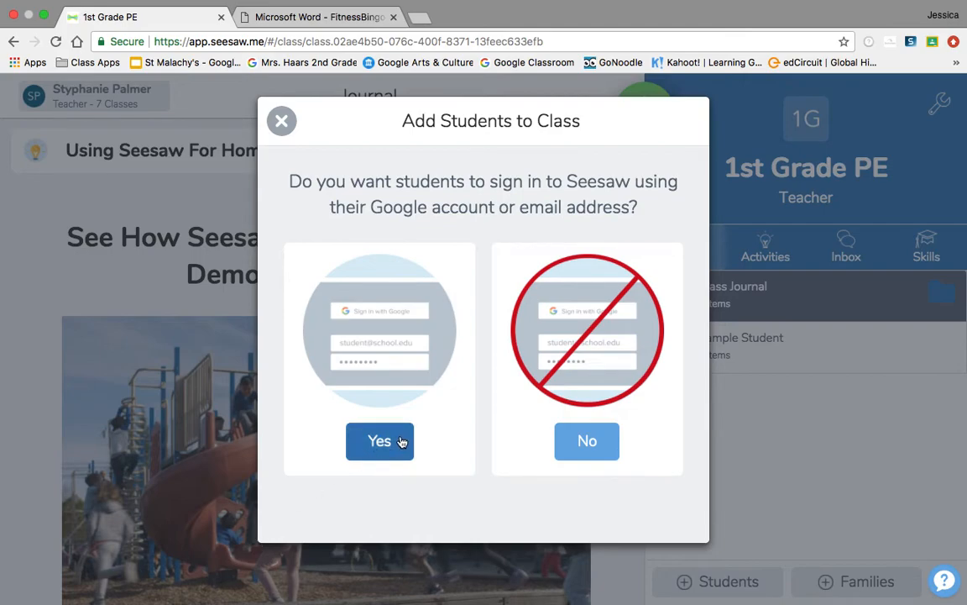
{"action": "left_click", "coordinate": [379, 440]}
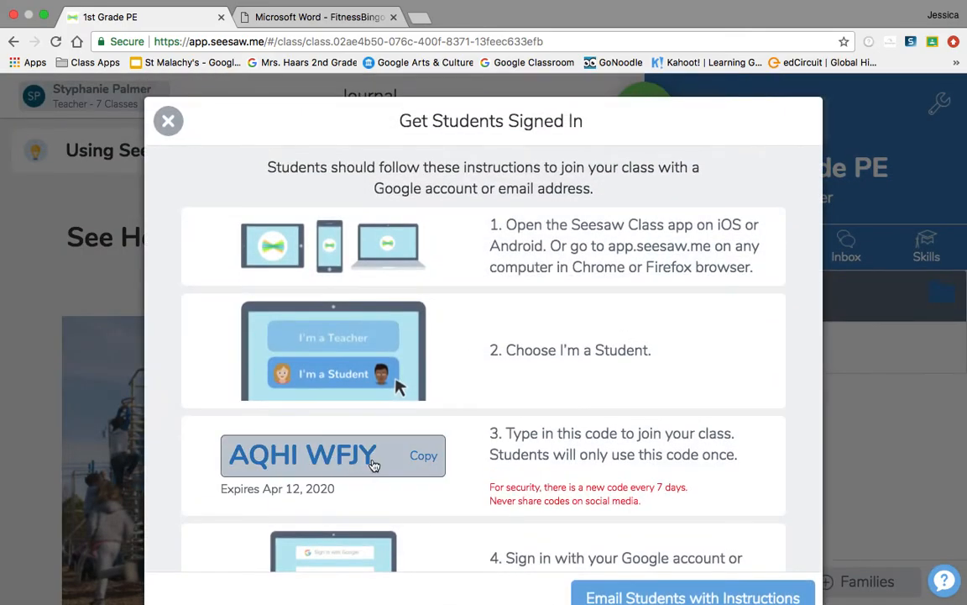
{"action": "left_click", "coordinate": [423, 455]}
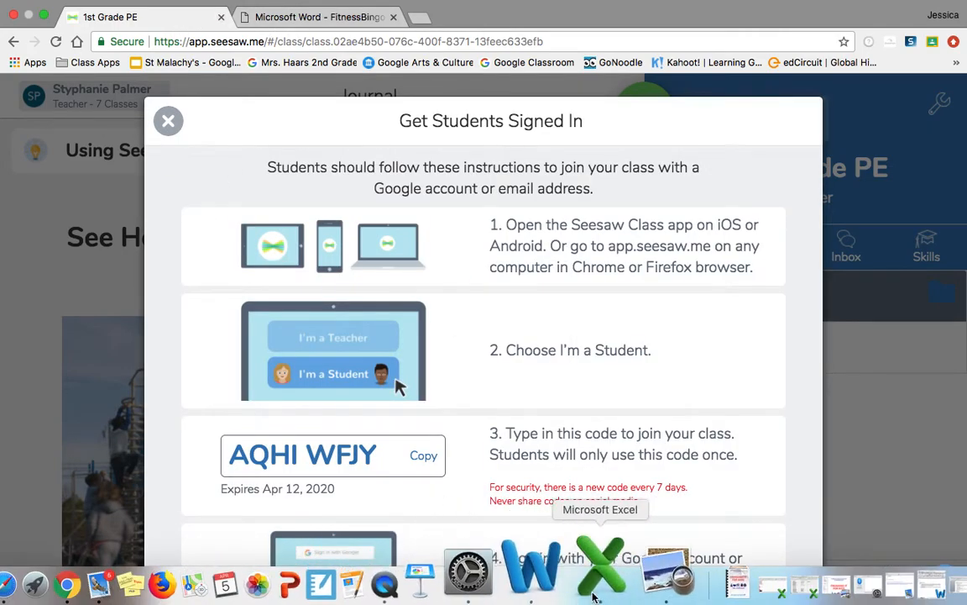
{"action": "mouse_move", "coordinate": [544, 563]}
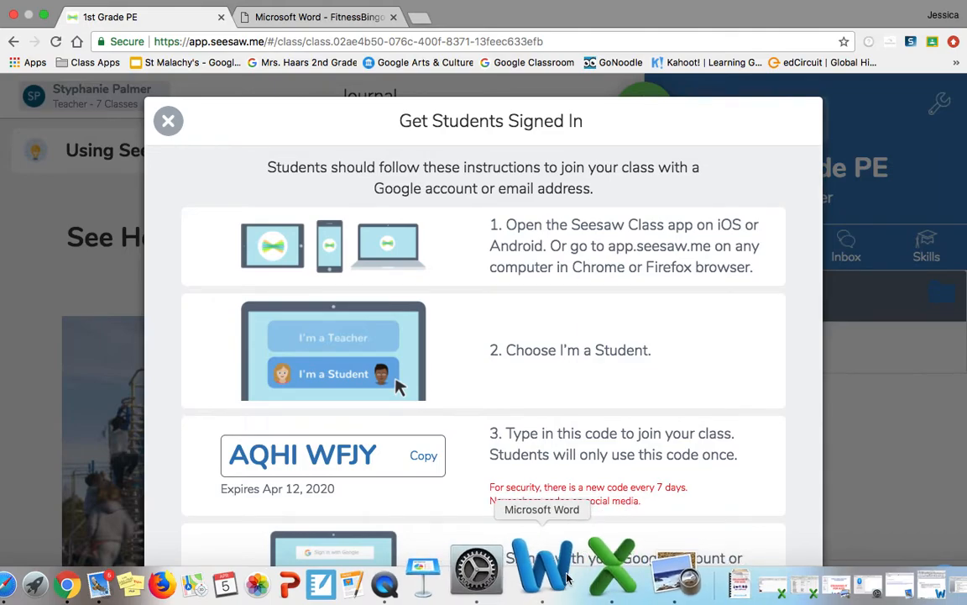
{"action": "mouse_move", "coordinate": [546, 563]}
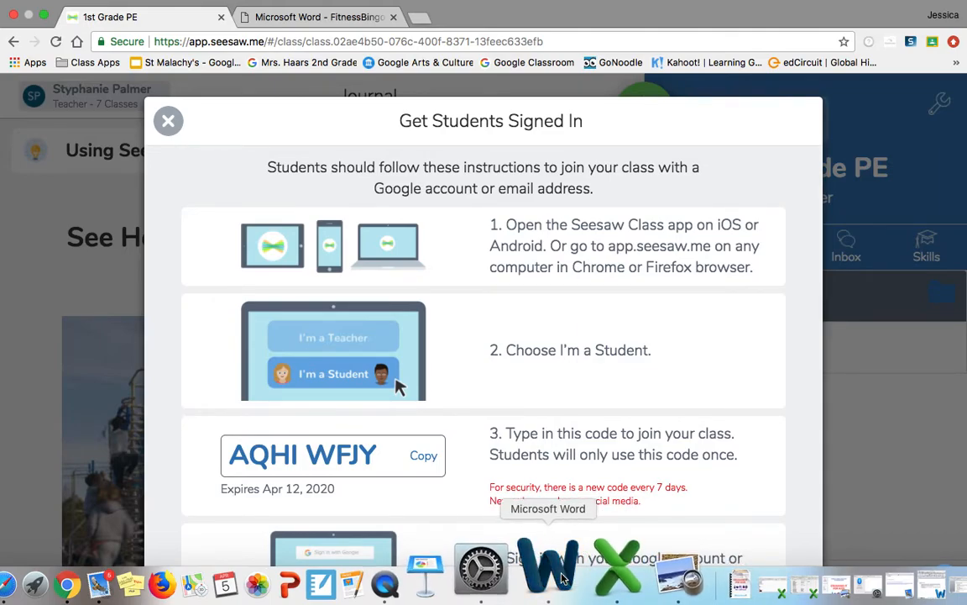
Open the recent PE Seesaw Email.docx in Word and scroll through the class join codes.
{"action": "left_click", "coordinate": [548, 571]}
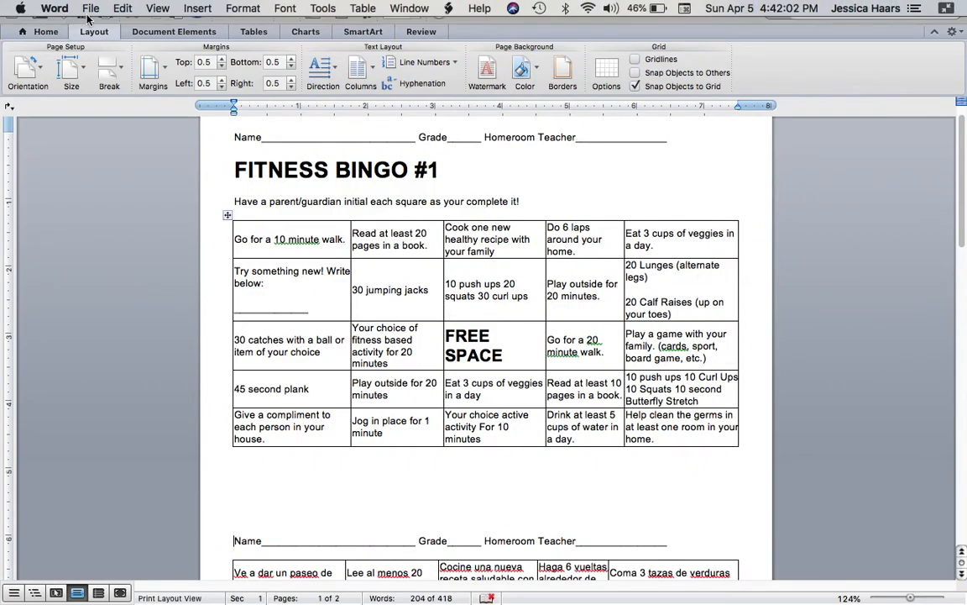
{"action": "left_click", "coordinate": [91, 7]}
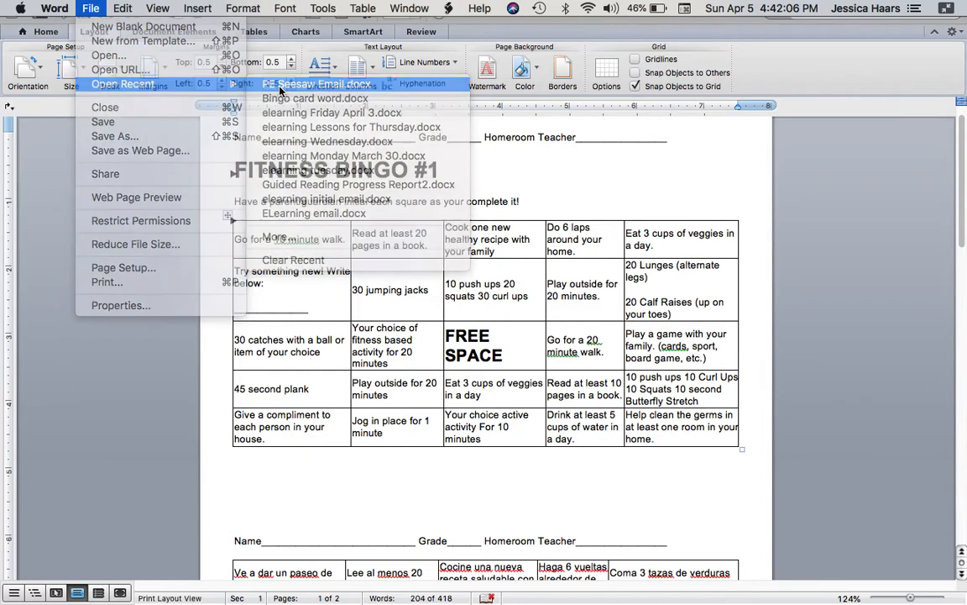
{"action": "left_click", "coordinate": [317, 84]}
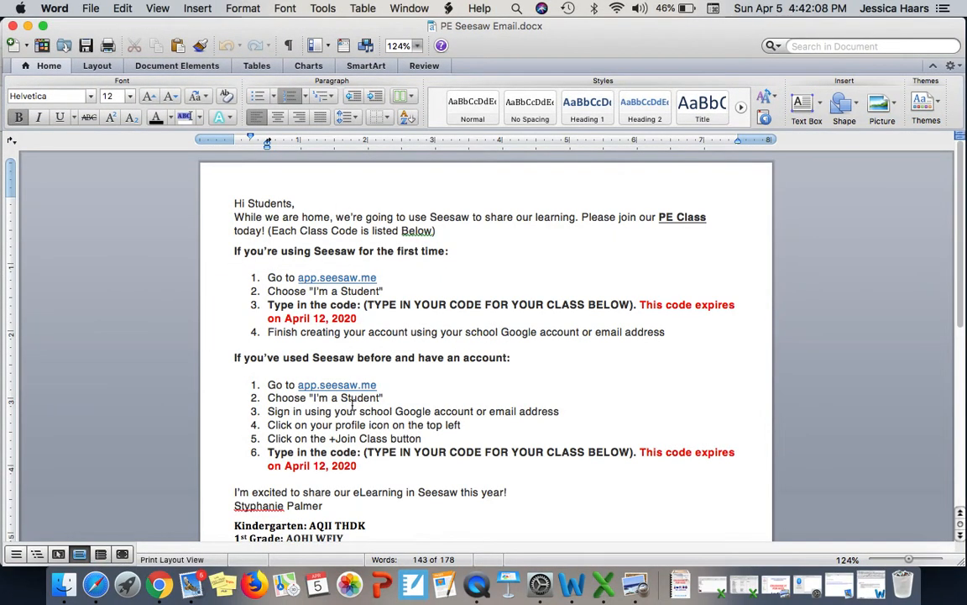
{"action": "mouse_move", "coordinate": [243, 222]}
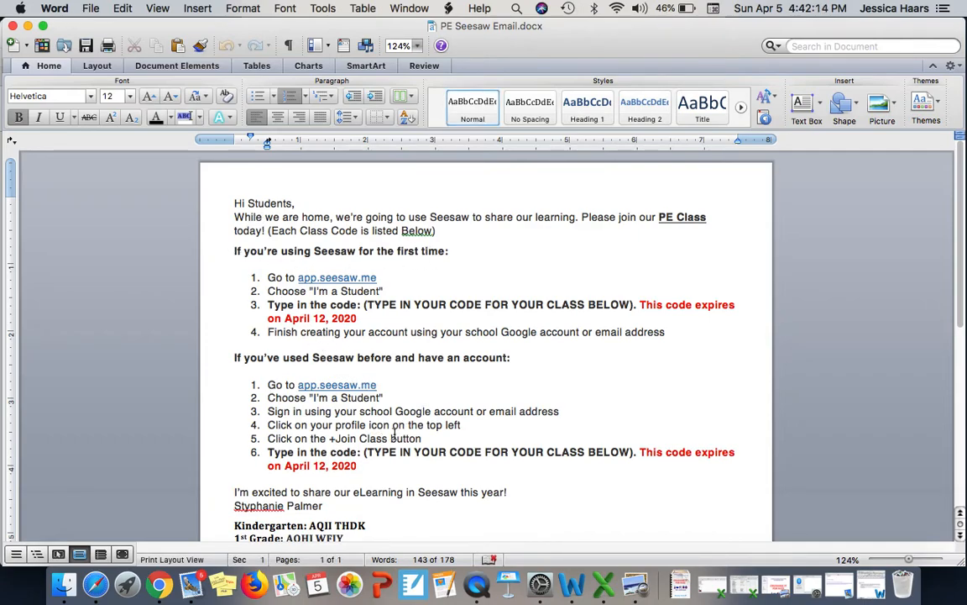
{"action": "scroll", "scroll_direction": "down", "scroll_amount": 3}
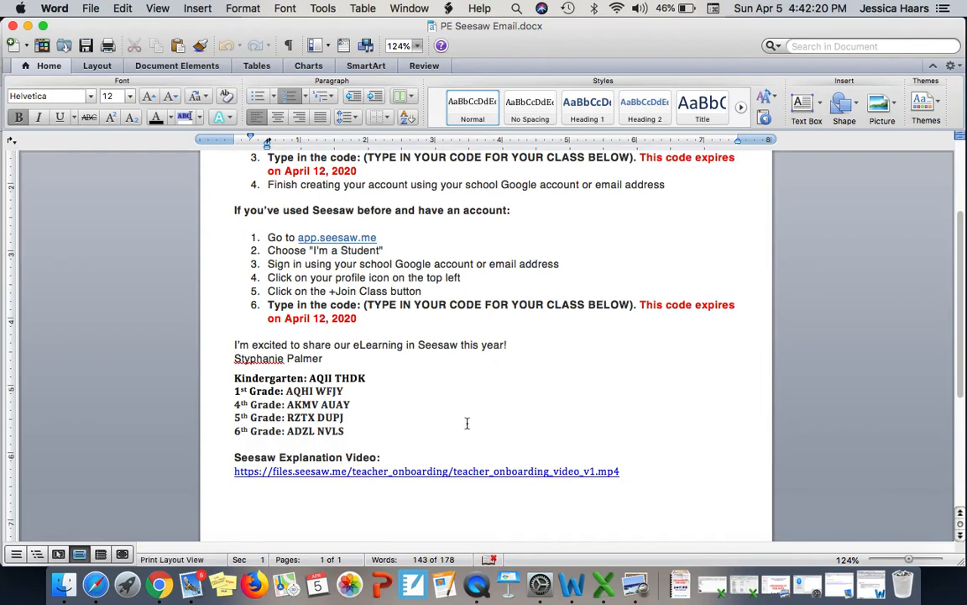
{"action": "mouse_move", "coordinate": [526, 470]}
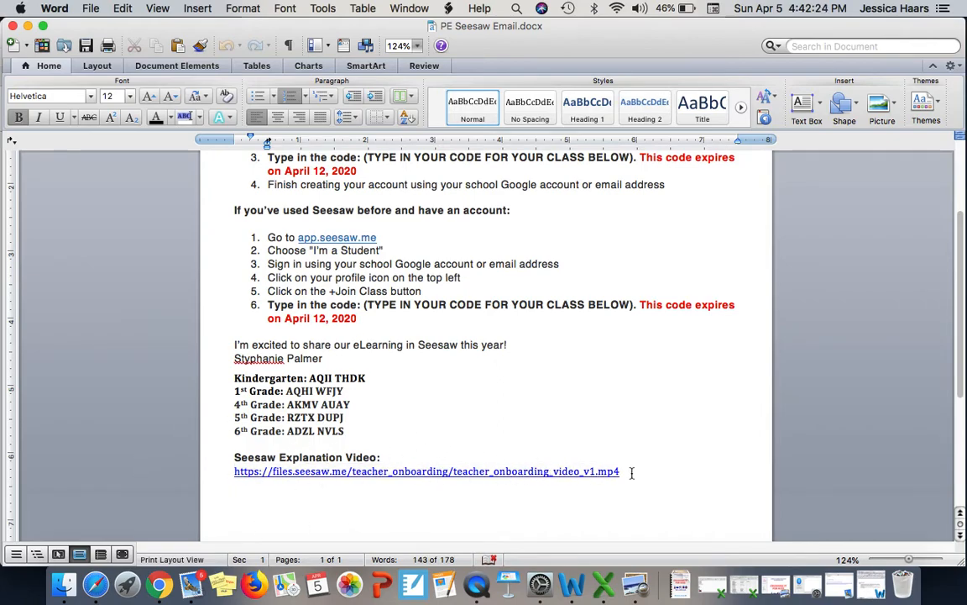
{"action": "mouse_move", "coordinate": [336, 239]}
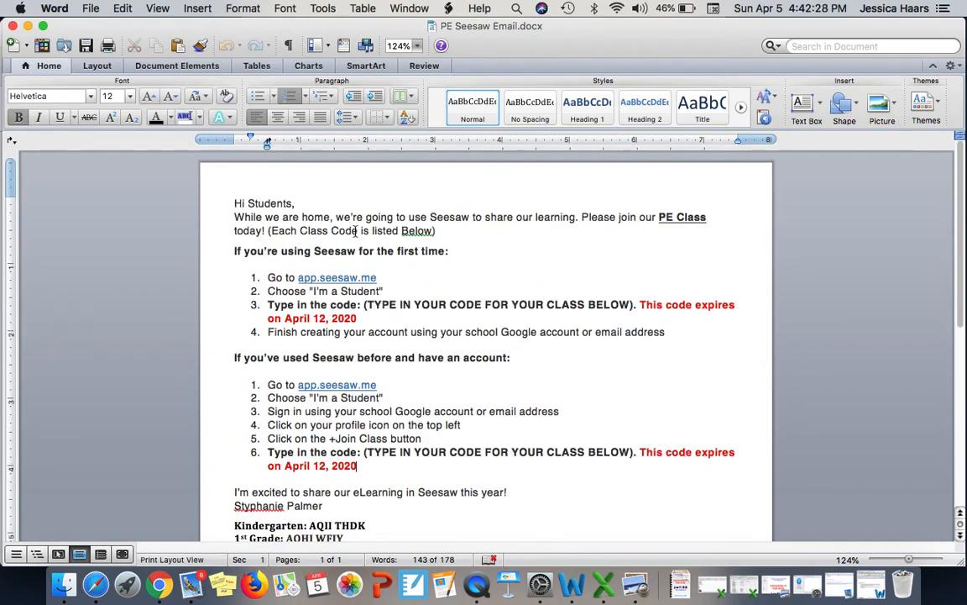
{"action": "scroll", "scroll_direction": "down", "scroll_amount": 3}
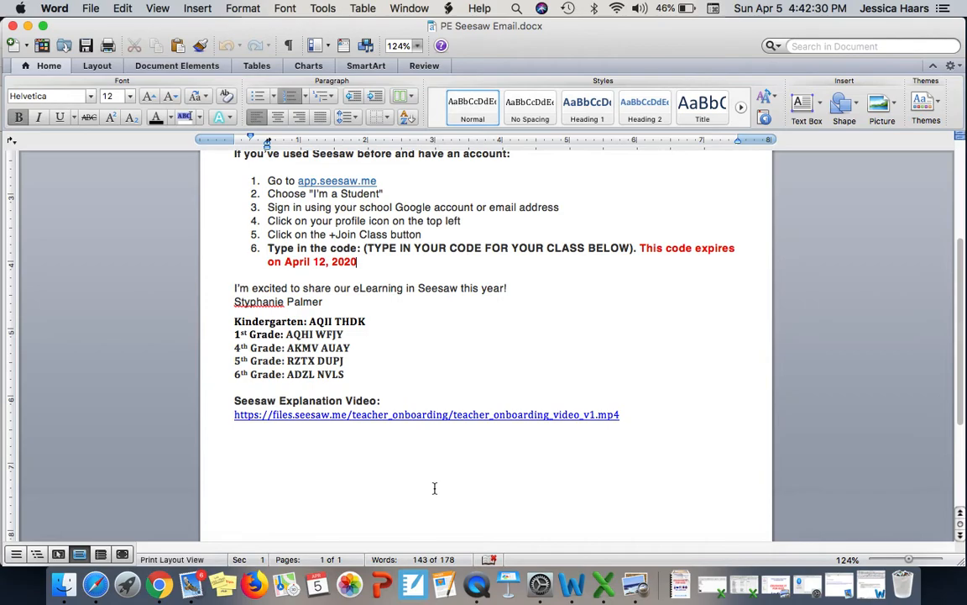